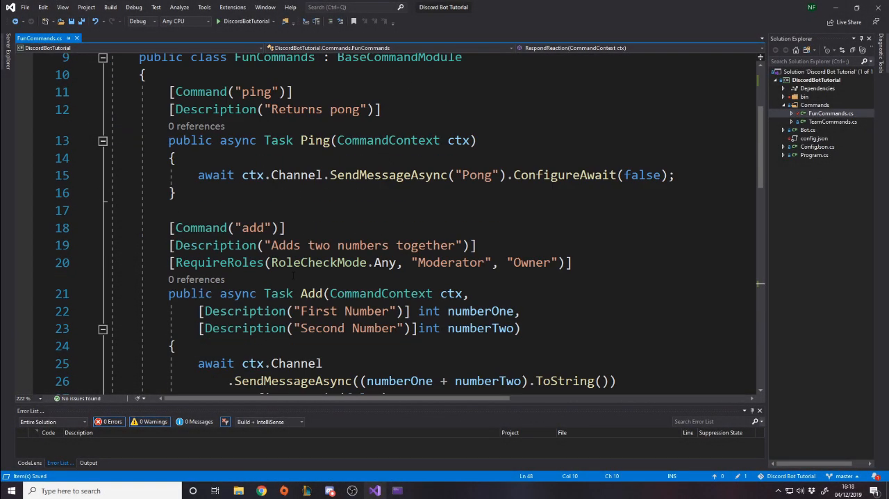
# - Add an empty [Command("poll")] async Task Poll(CommandContext ctx) method below RespondReaction
pyautogui.scroll(-3)
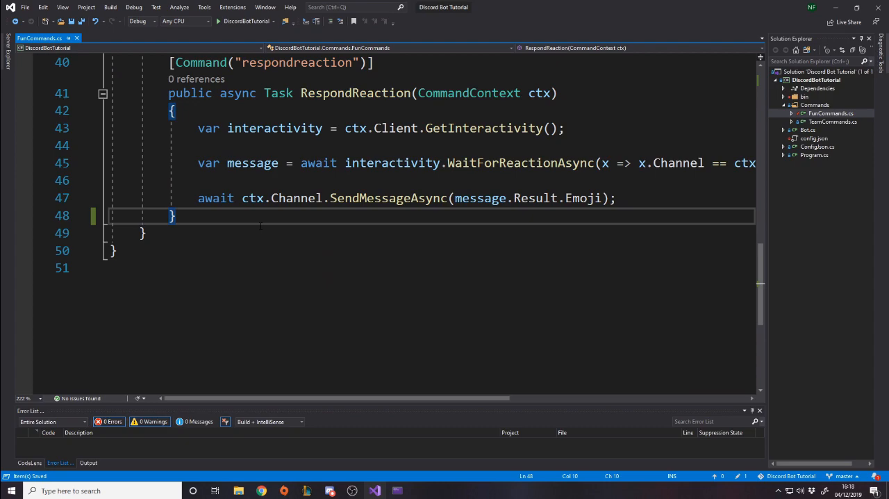
pyautogui.write('[co')
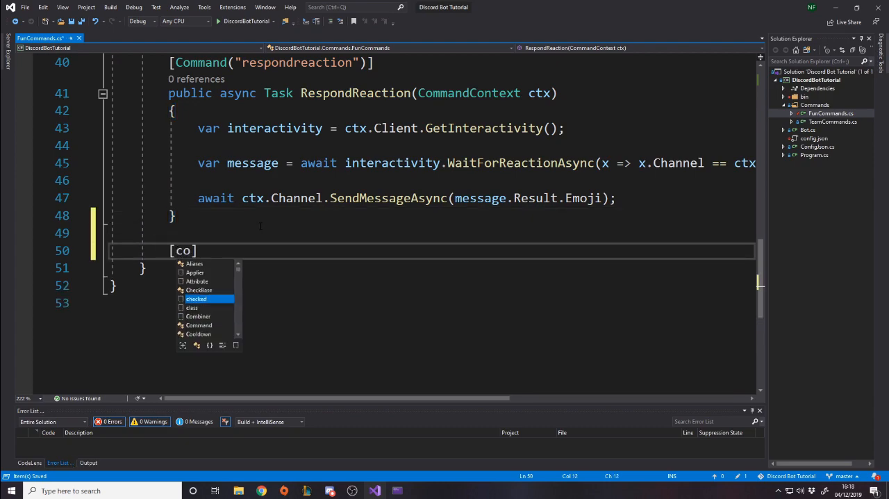
pyautogui.write('Command("p")')
pyautogui.write('public')
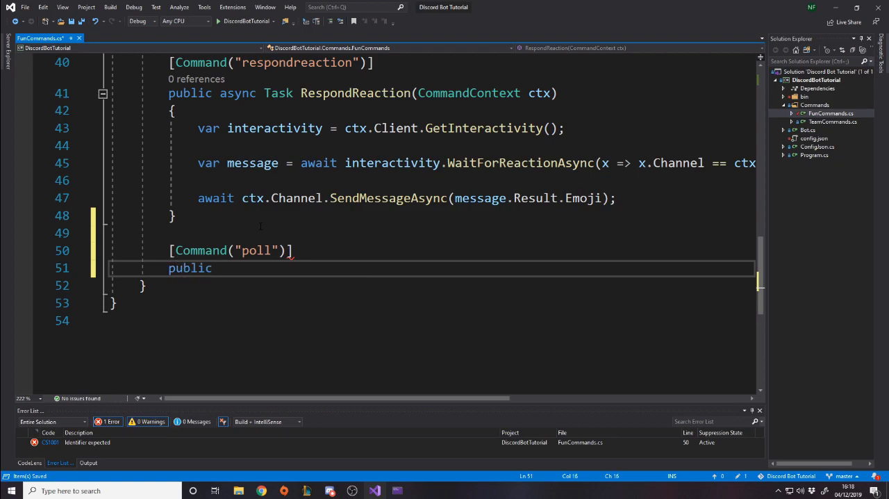
pyautogui.write('async task')
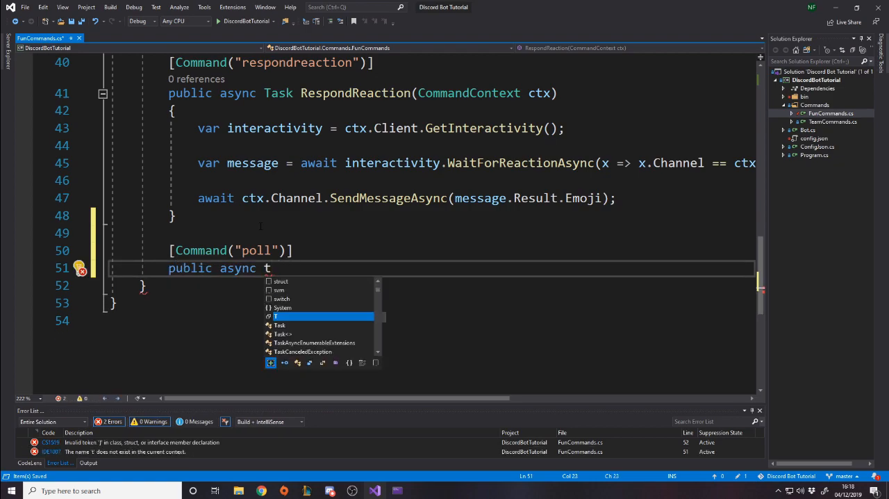
pyautogui.write('ask Poll()')
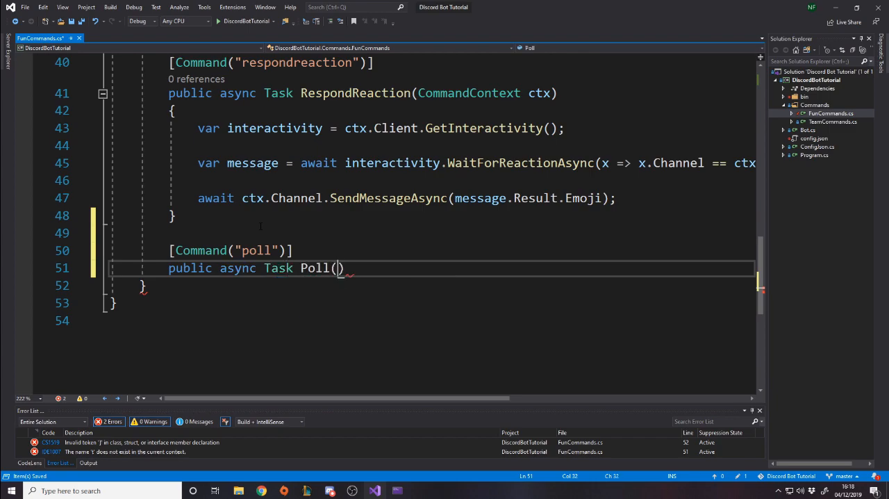
pyautogui.write('CommandContext ctx')
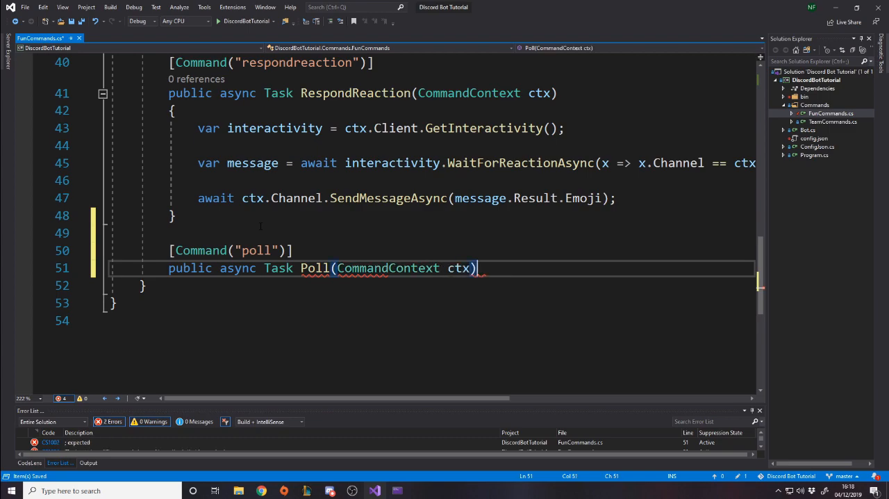
pyautogui.scroll(3)
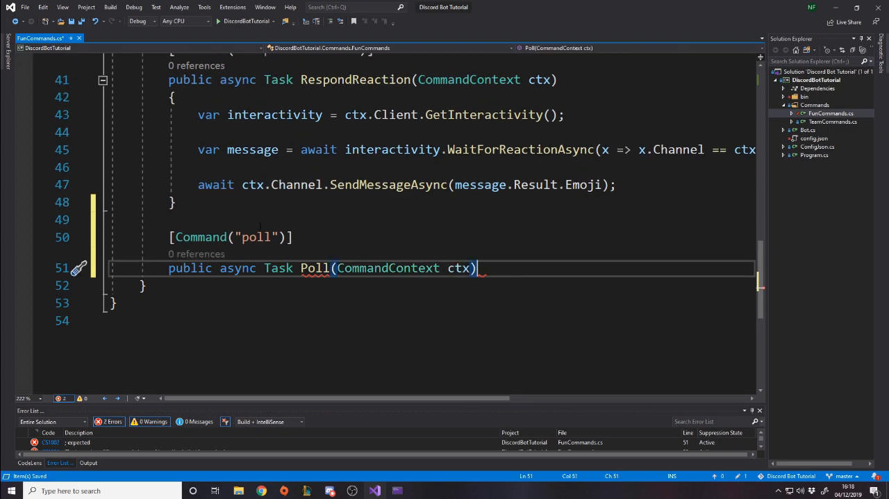
pyautogui.press('Return')
pyautogui.write('{')
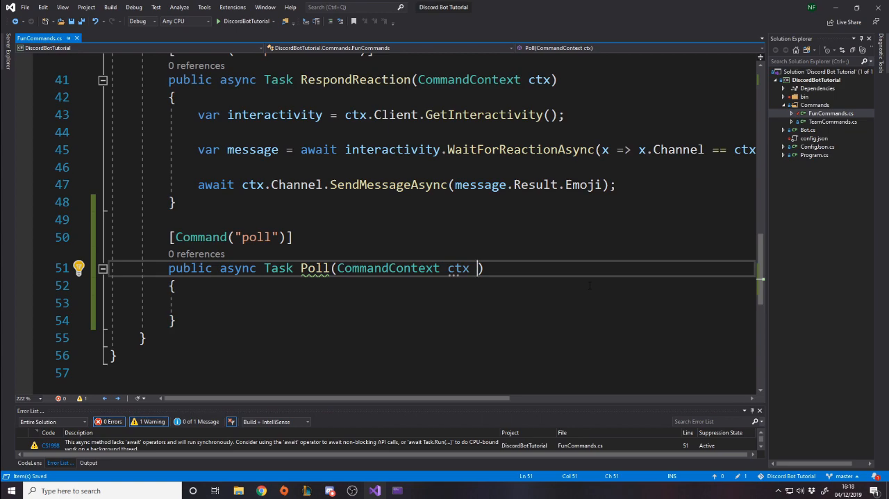
# - Add a params DiscordEmoji[] options parameter after ctx in the Poll signature
pyautogui.write(',')
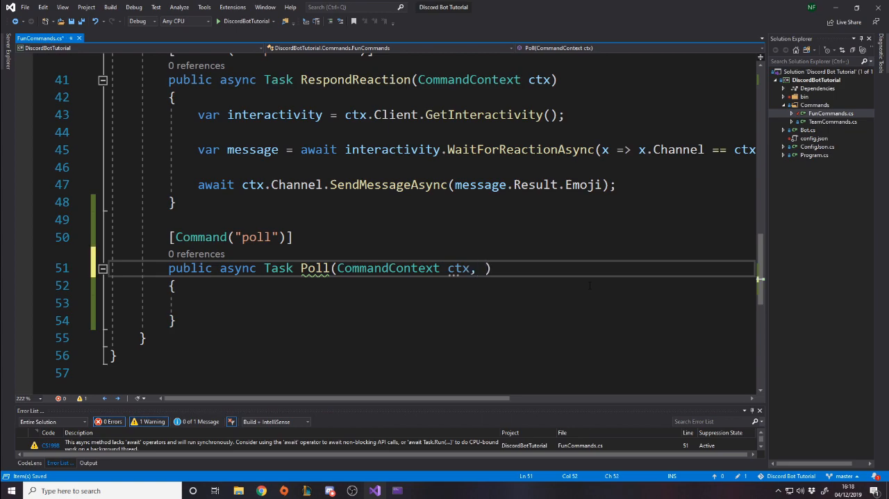
pyautogui.write(',')
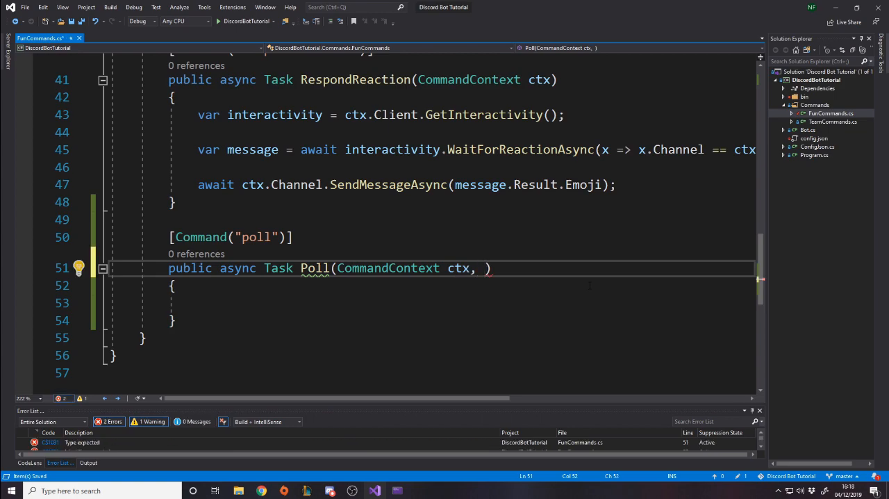
pyautogui.write('discordEmoji[')
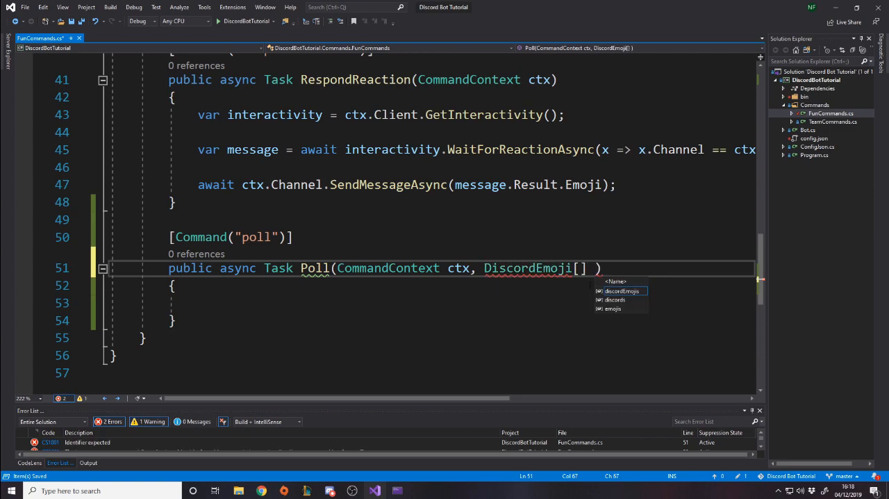
pyautogui.write('options')
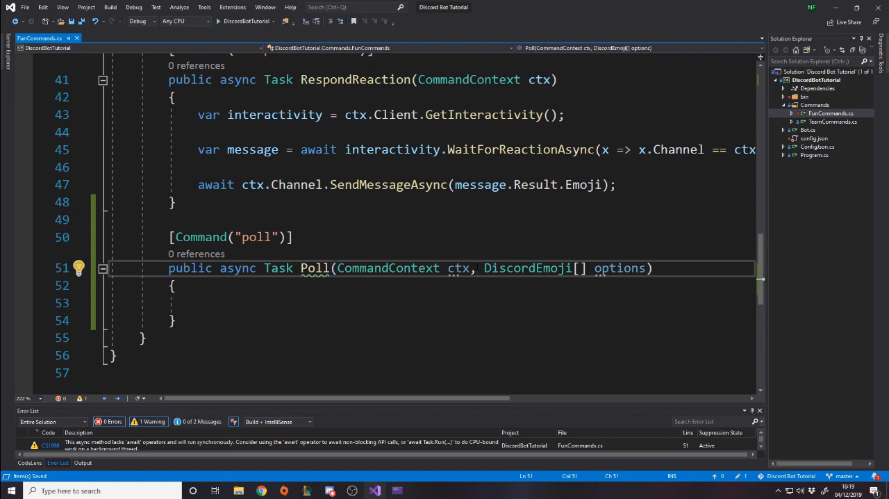
pyautogui.click(199, 302)
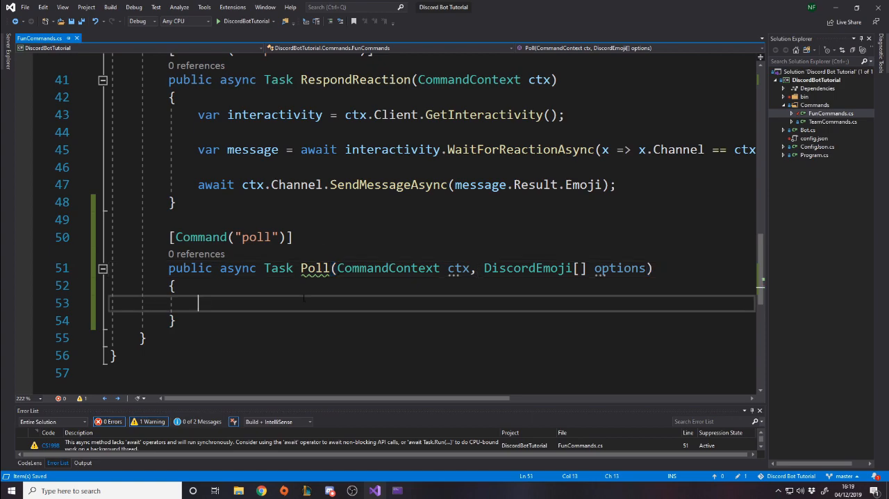
pyautogui.click(488, 267)
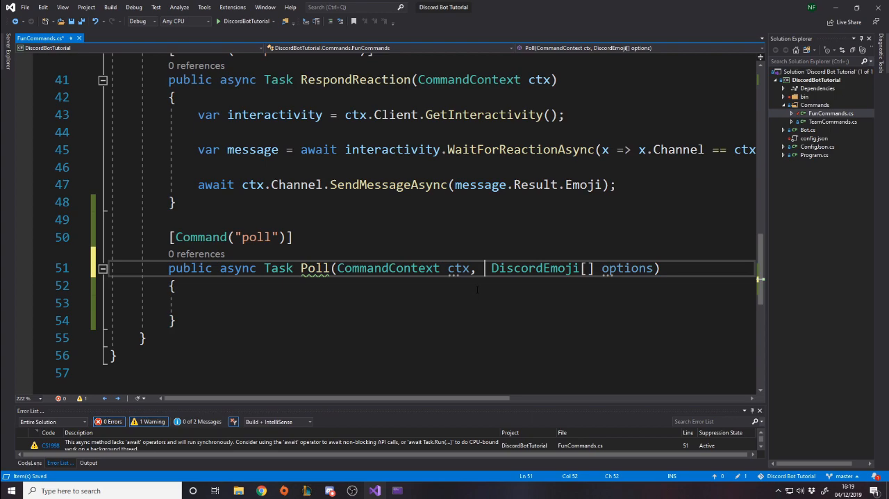
pyautogui.write('parms')
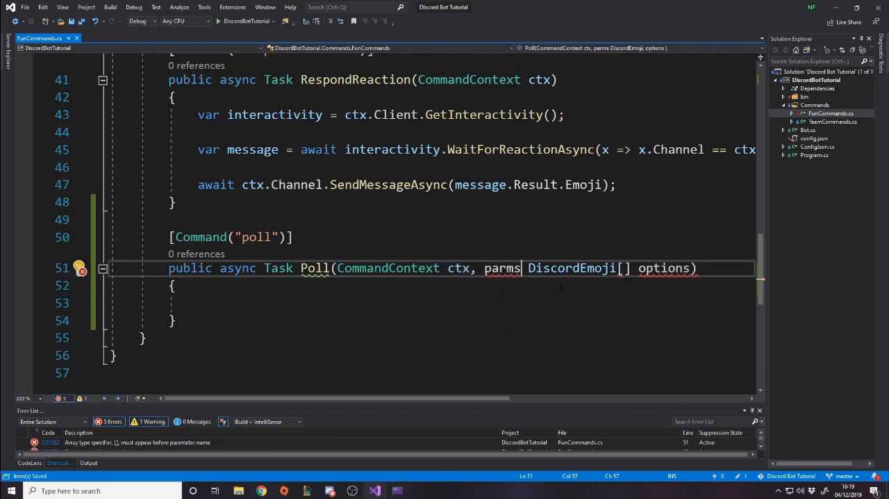
pyautogui.write('a')
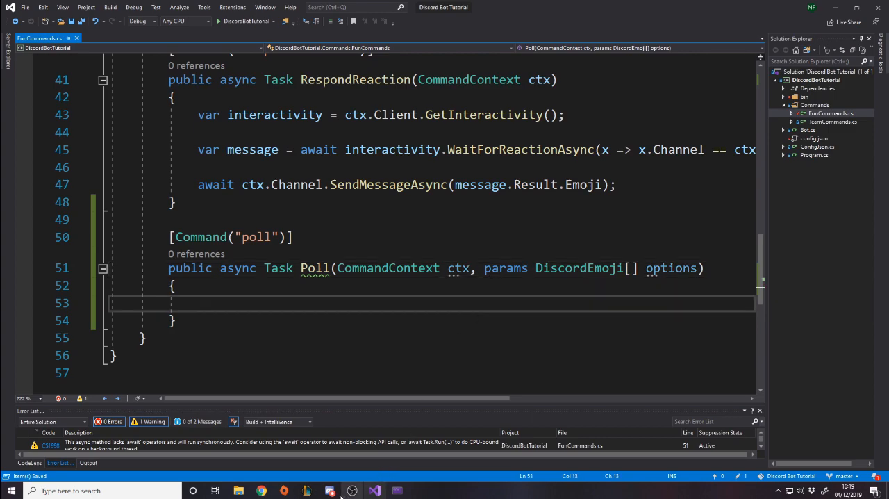
pyautogui.click(330, 490)
pyautogui.write('?poll :slight_smile: :')
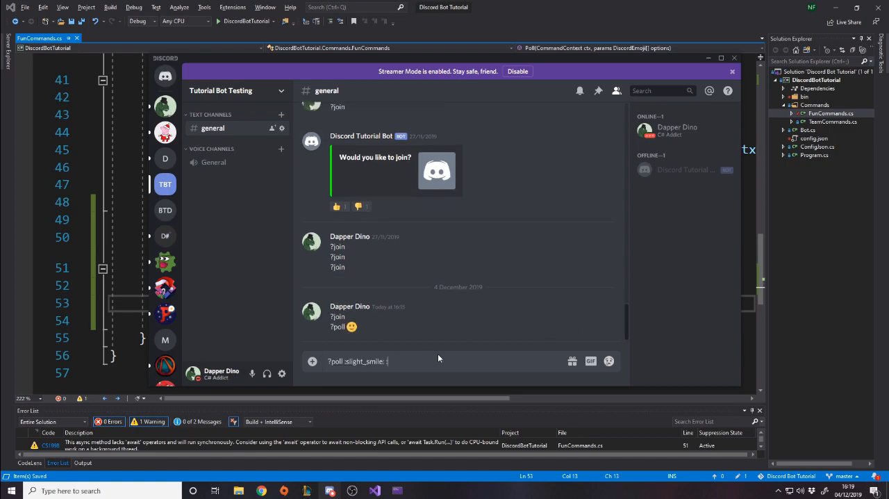
pyautogui.press('Return')
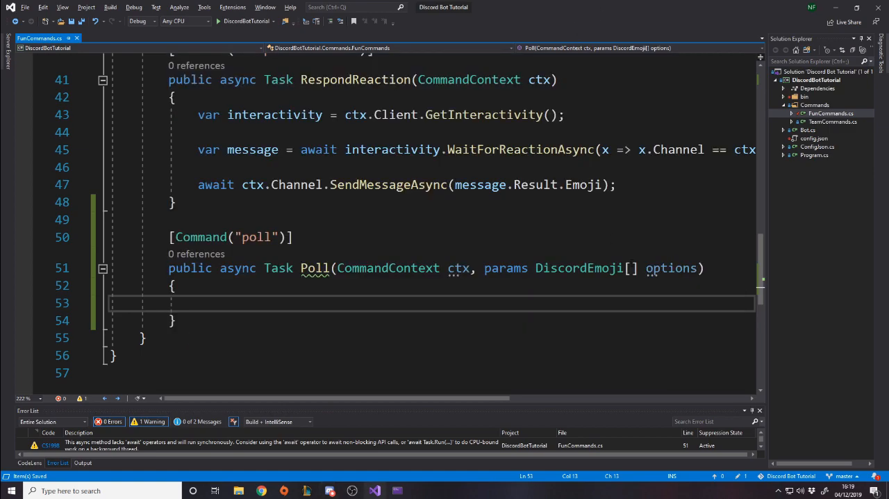
# - Insert a TimeSpan duration parameter between ctx and the emoji options in Poll
pyautogui.click(175, 319)
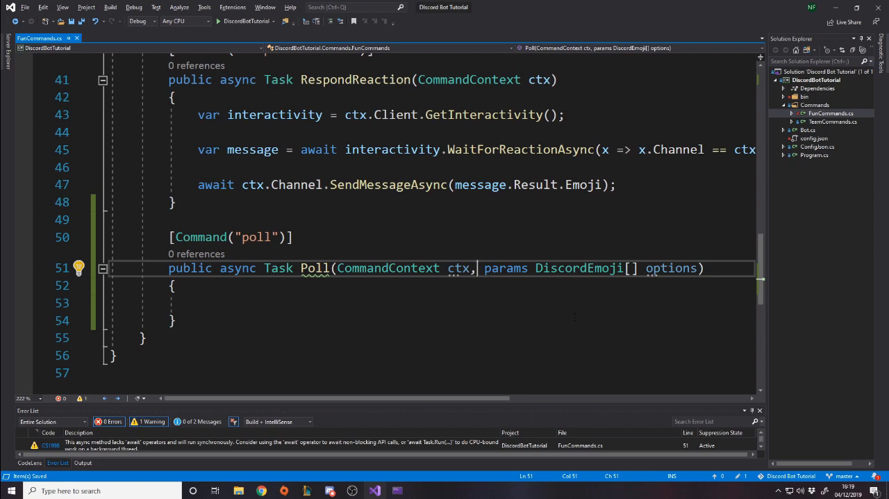
pyautogui.write('timesp')
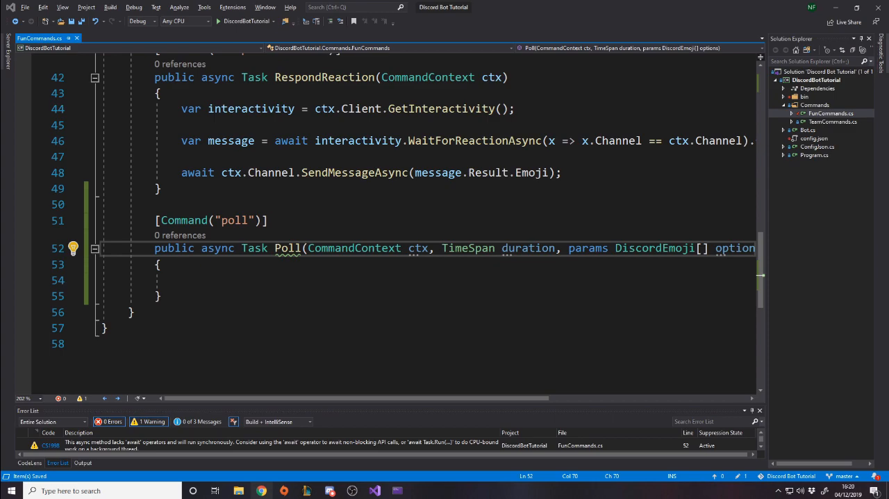
pyautogui.click(182, 280)
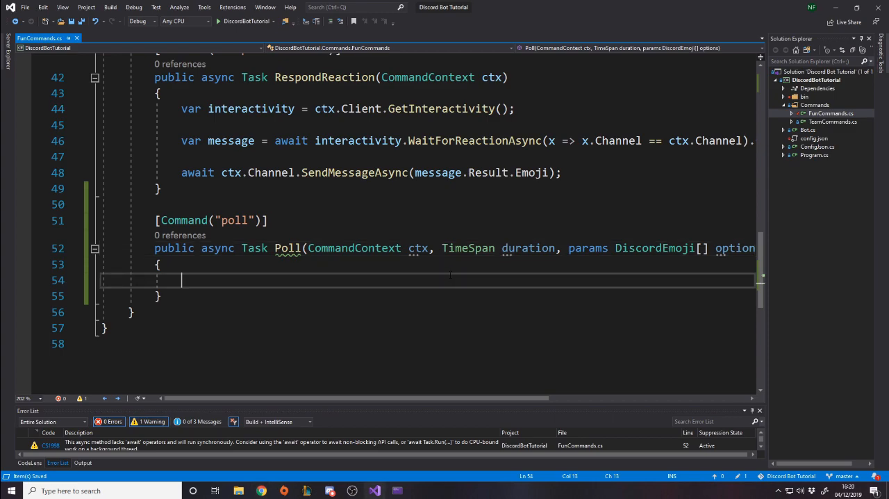
pyautogui.scroll(3)
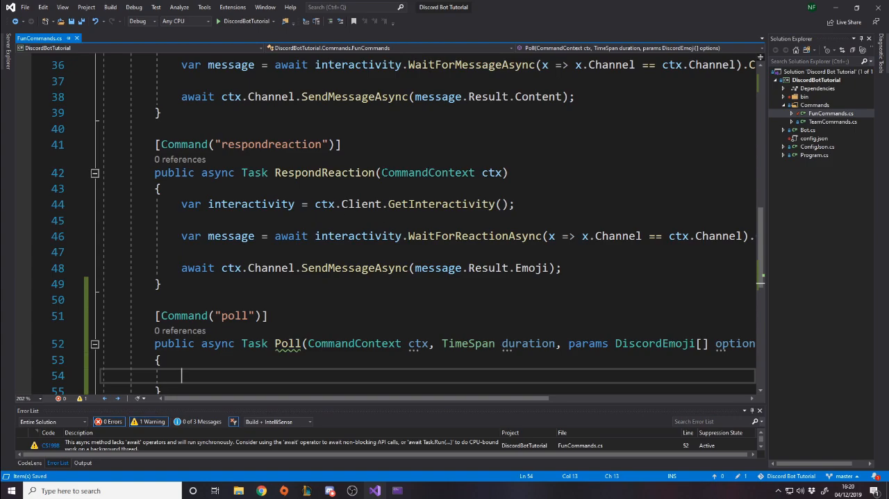
# - Start the Poll body with var interactivity = ctx.Client.GetInteractivity();
pyautogui.write('var')
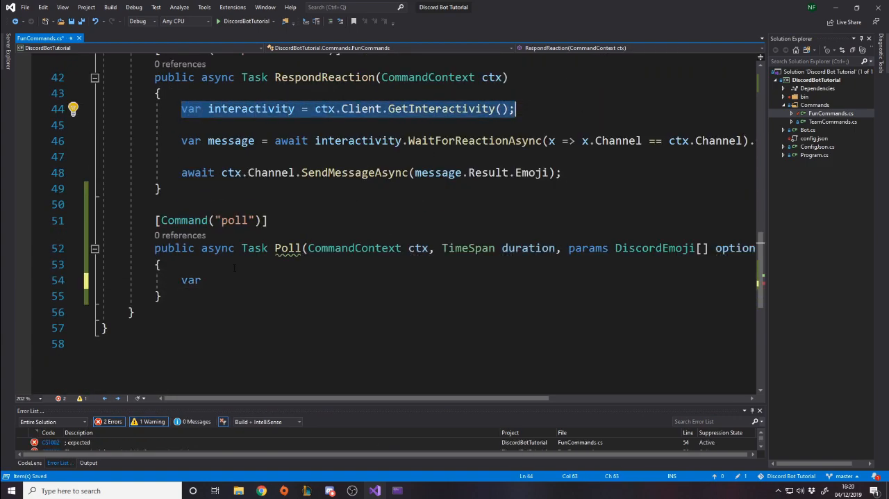
pyautogui.write('interactivity = ctx.Client.GetInteractivity();')
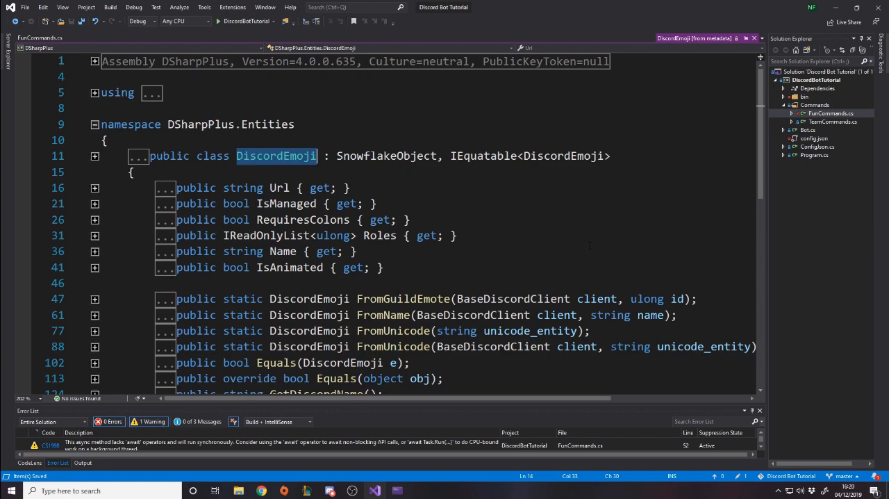
pyautogui.scroll(-3)
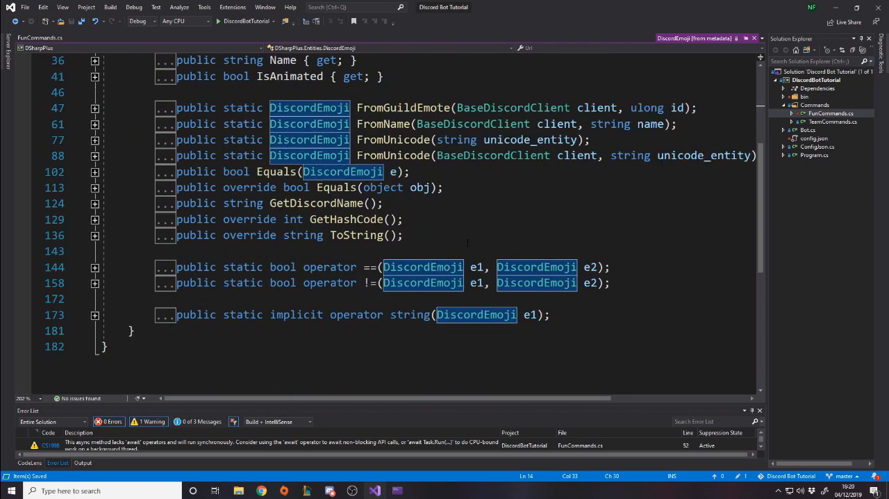
pyautogui.click(40, 38)
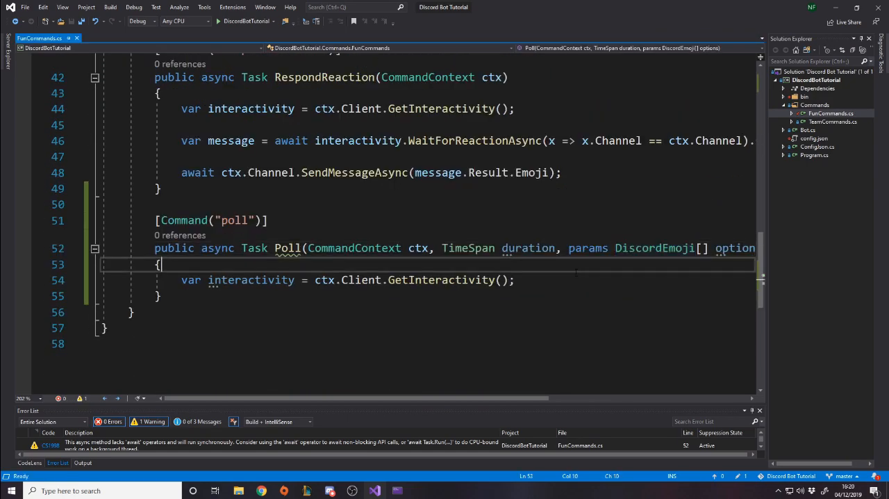
# - Write var options = emojiOptions.Select(x => x.ToString()); and begin a var embed line
pyautogui.write('var')
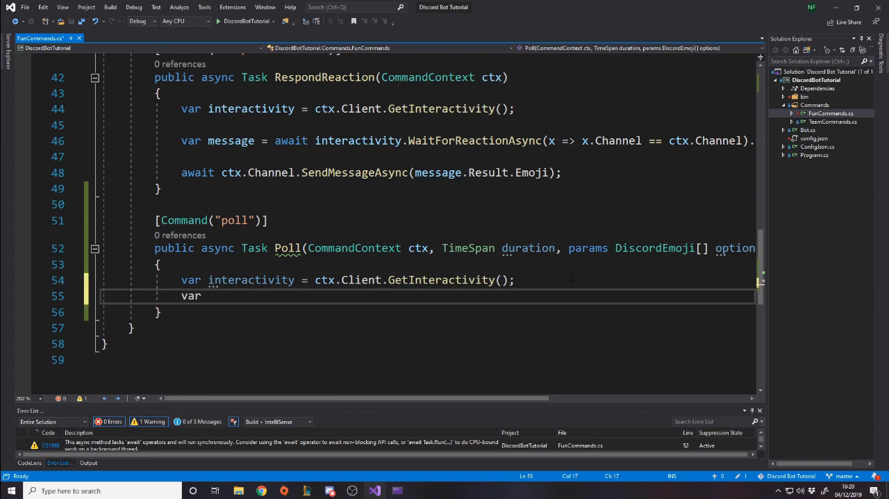
pyautogui.write('options =')
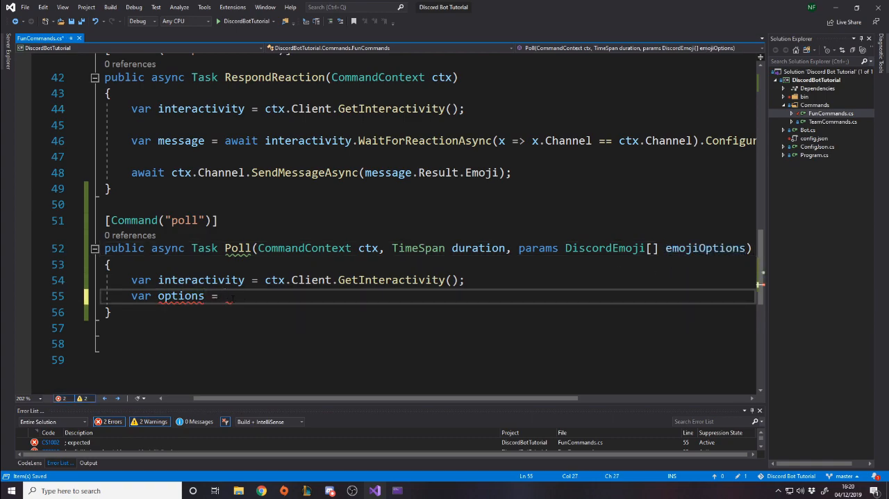
pyautogui.write('emojiOptions.sel')
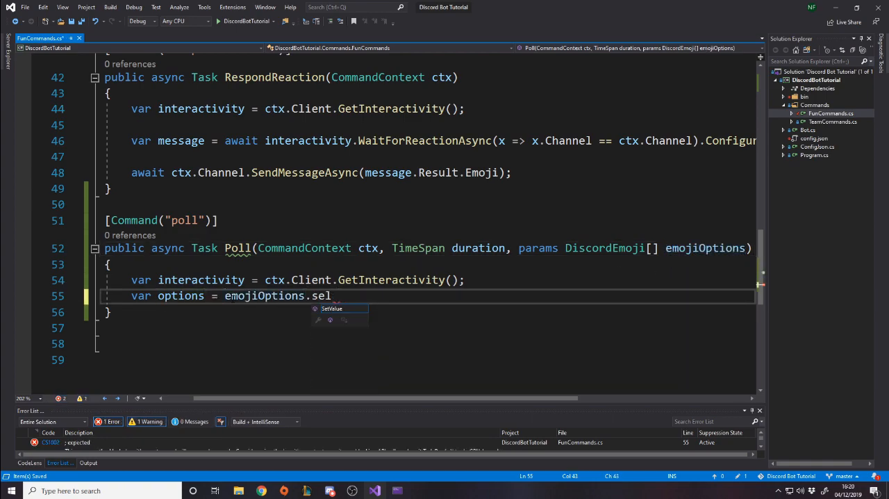
pyautogui.write('ect')
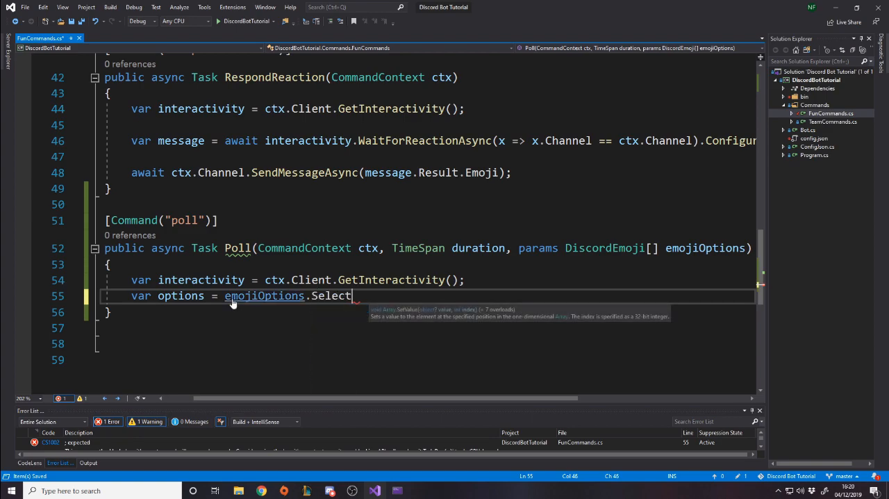
pyautogui.write('(x => x.')
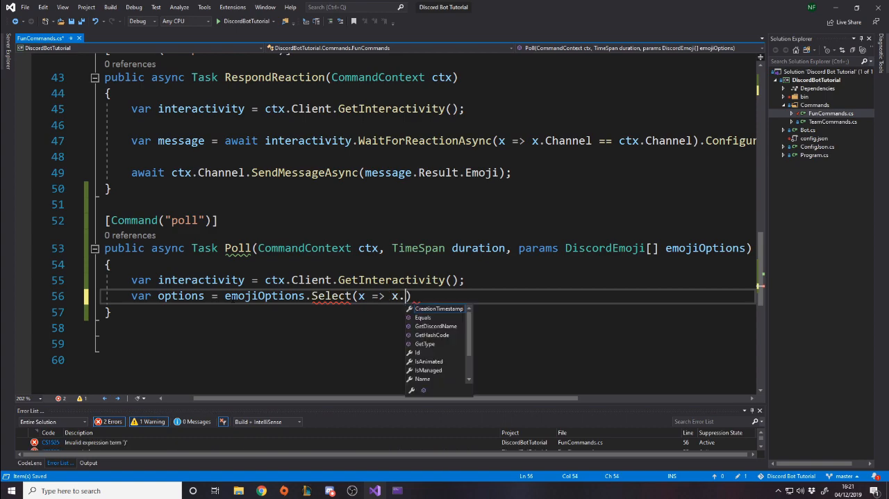
pyautogui.write('ToString()')
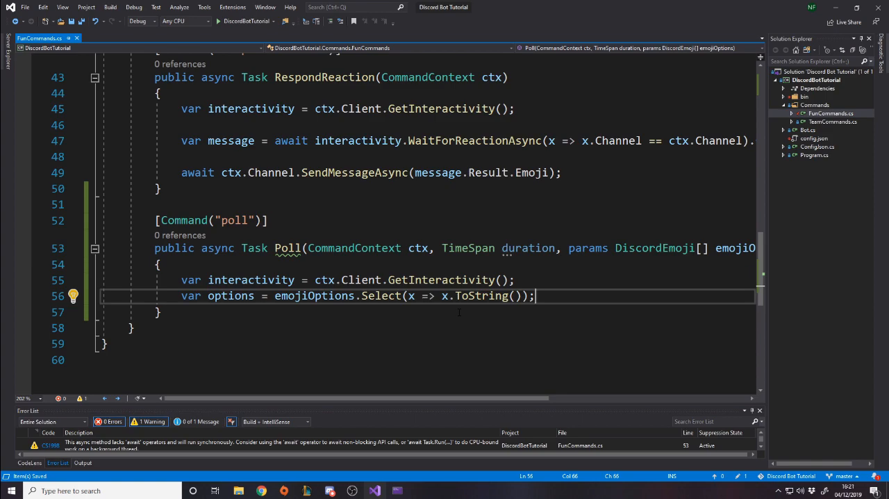
pyautogui.write('var embed =')
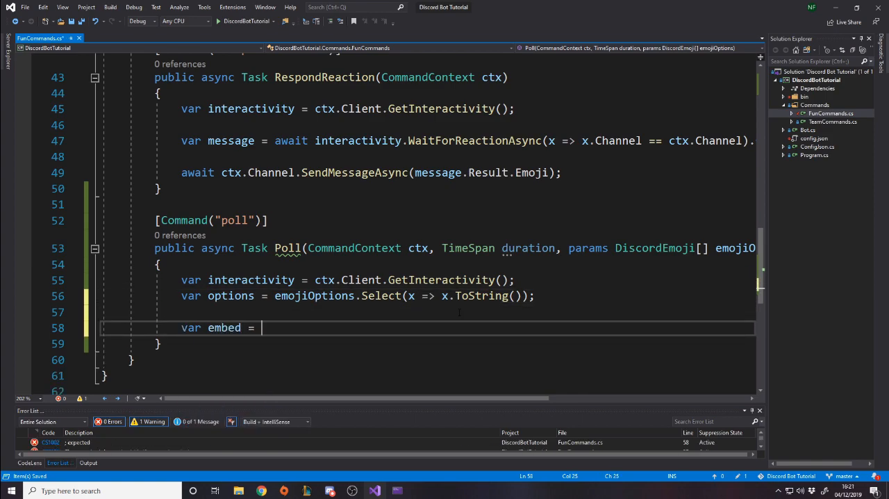
# - Assign new DiscordEmbedBuilder with Title "Poll" and Description string.Join(" ", options)
pyautogui.write('new discordem')
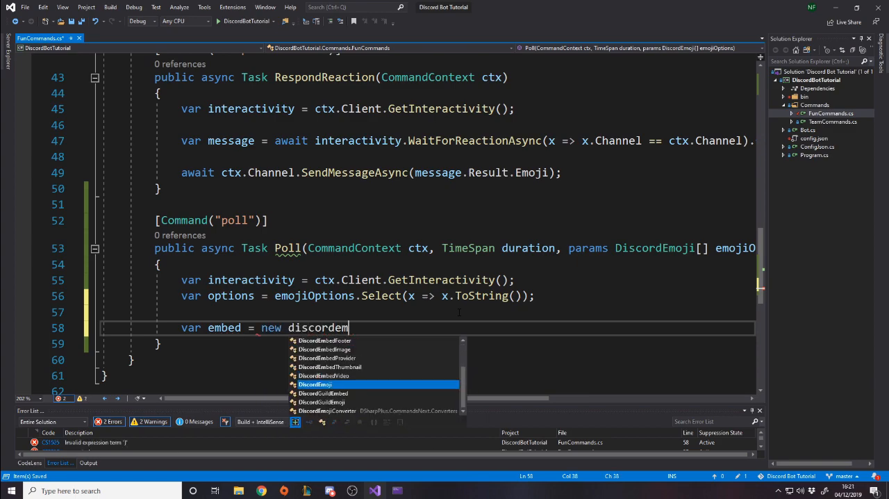
pyautogui.write('builder')
pyautogui.write('Title = "')
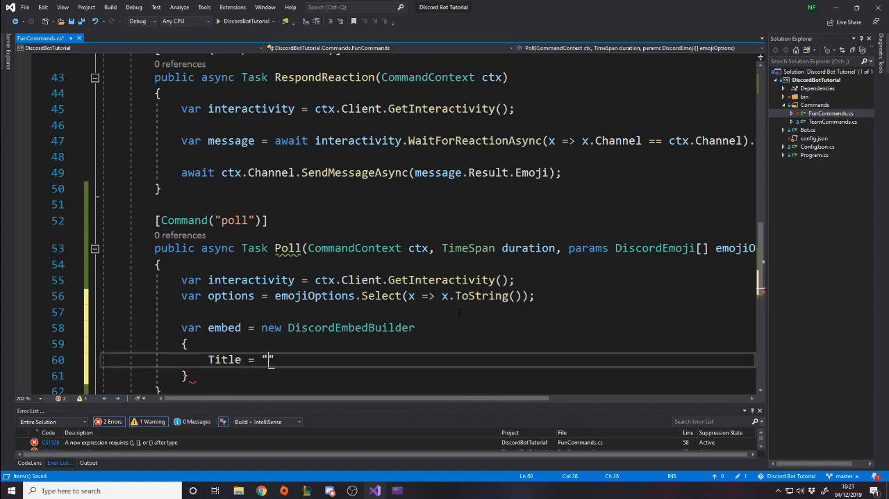
pyautogui.write('Poll')
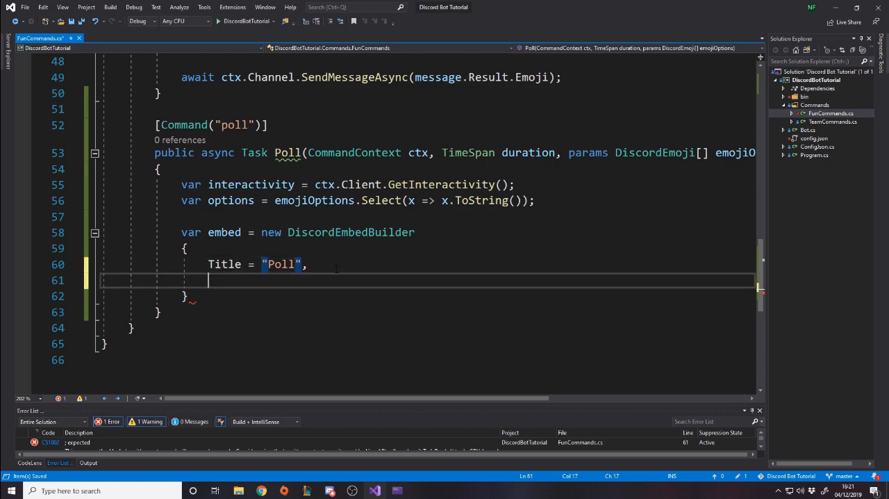
pyautogui.write('Description =')
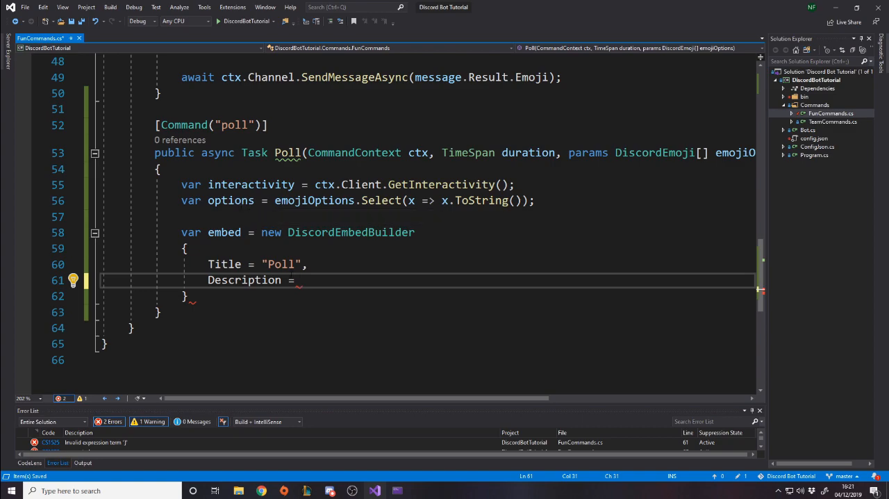
pyautogui.write('o')
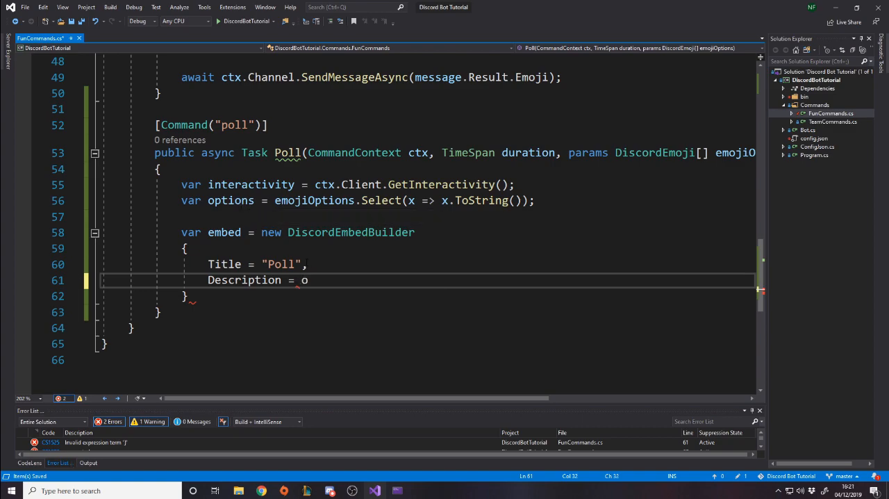
pyautogui.write('ptions')
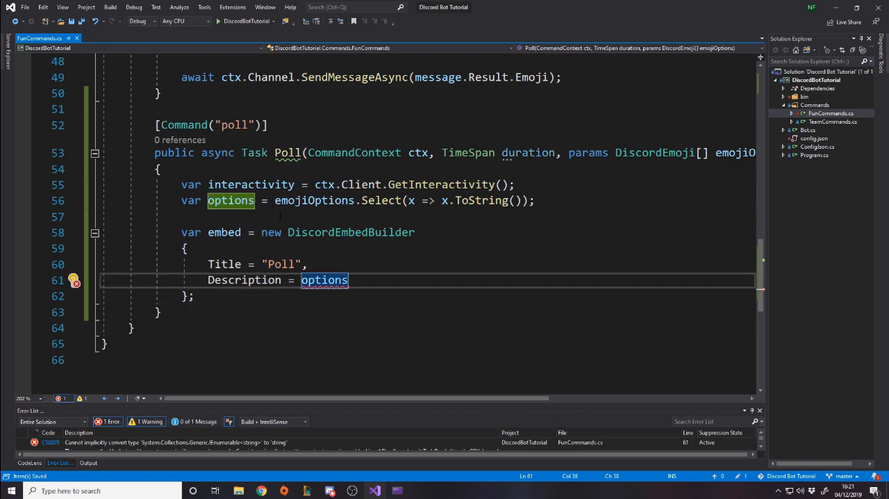
pyautogui.moveTo(230, 200)
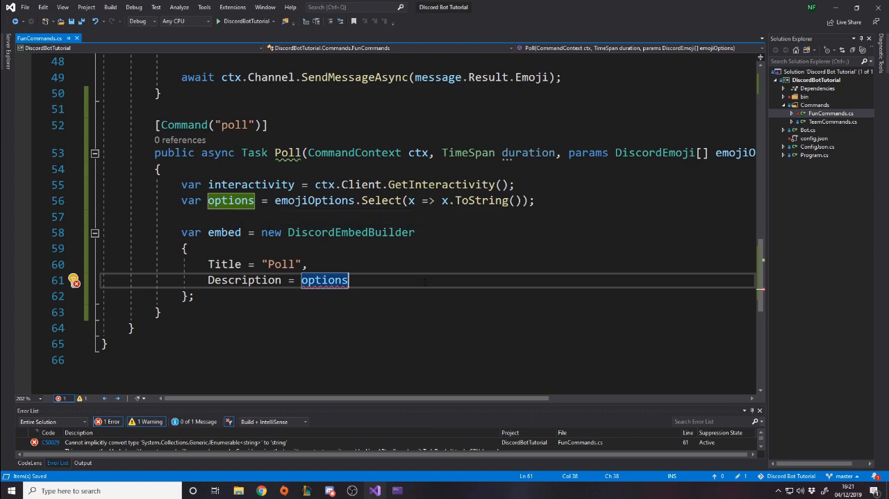
pyautogui.write('.jo')
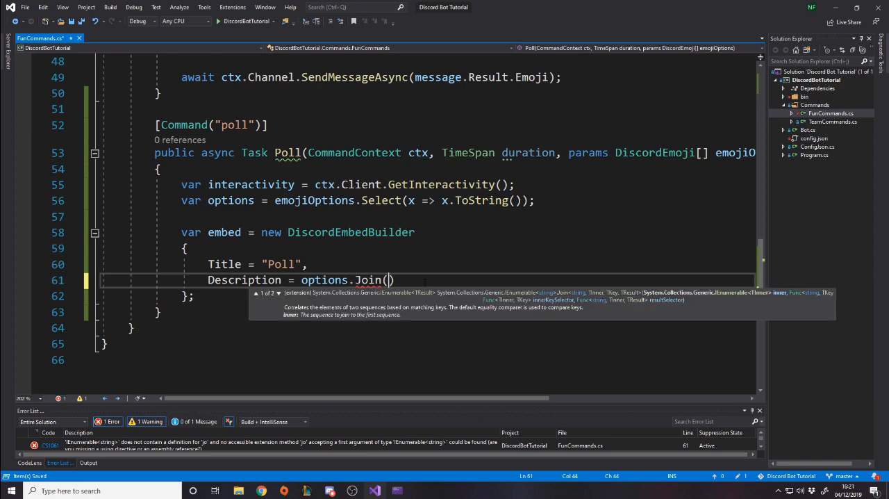
pyautogui.write('" "')
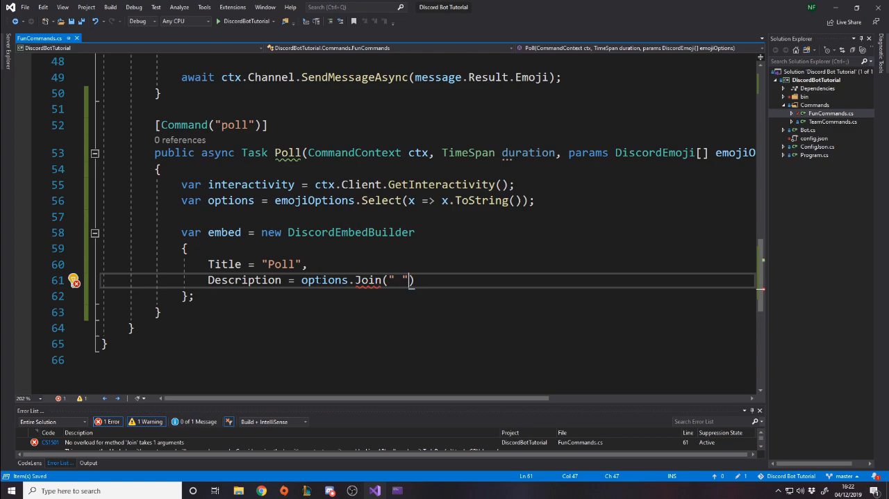
pyautogui.write(',')
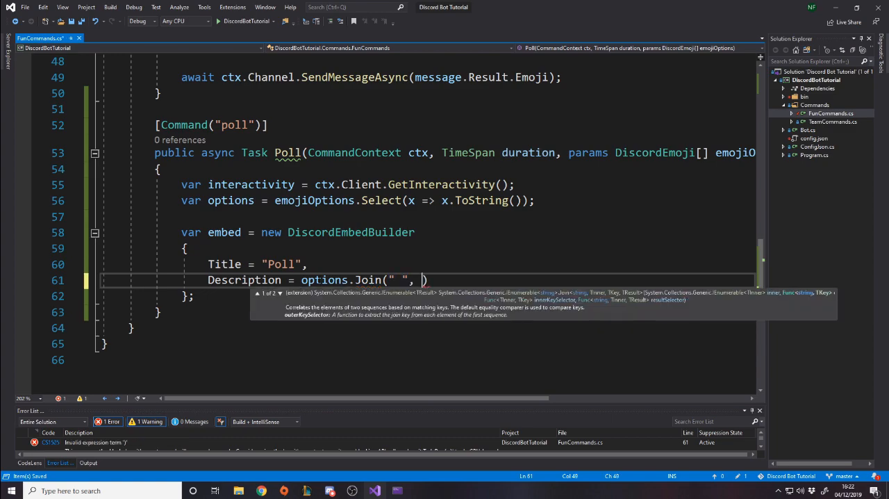
pyautogui.write('string')
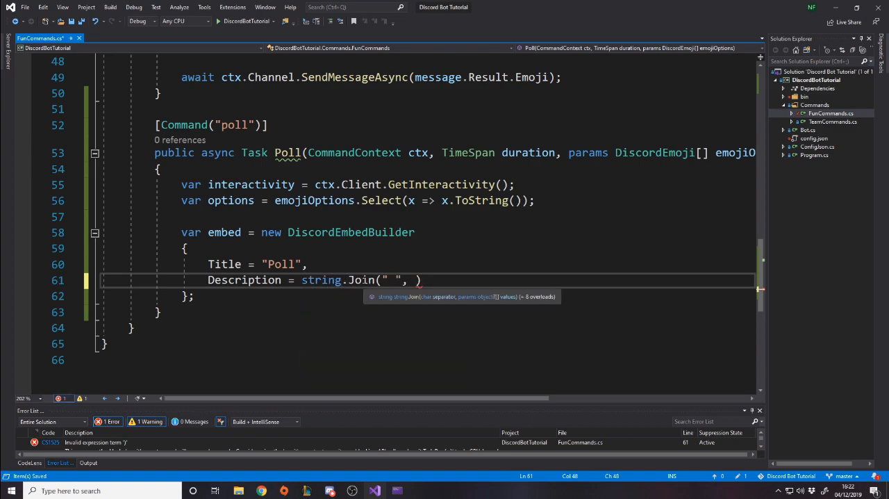
pyautogui.write('options')
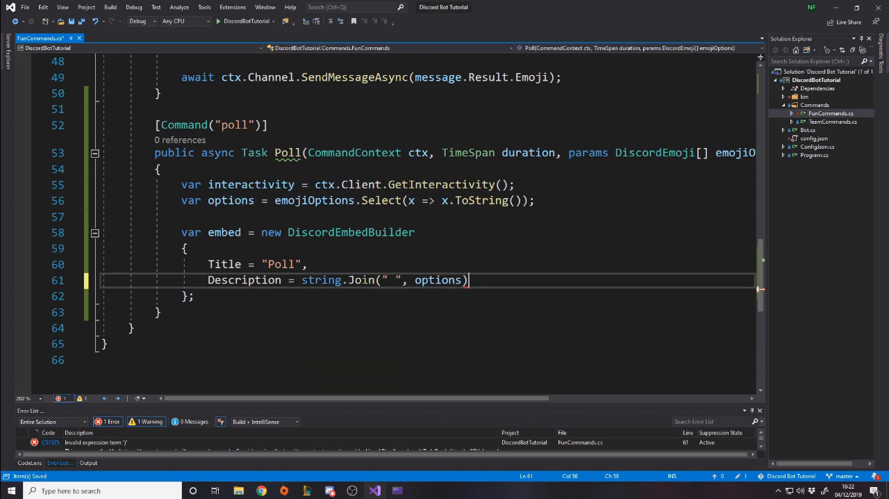
pyautogui.write(';')
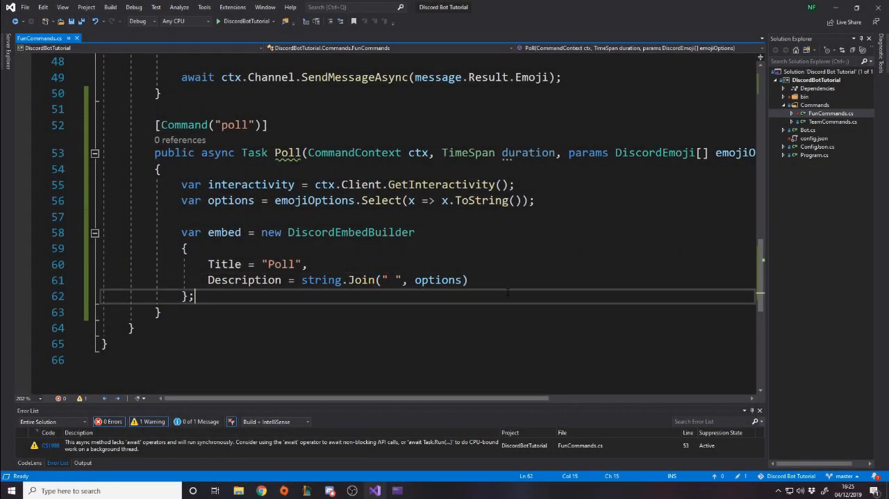
# - Add await ctx.Channel.SendMessageAsync(embed: embed).ConfigureAwait(false); to Poll
pyautogui.write('aa')
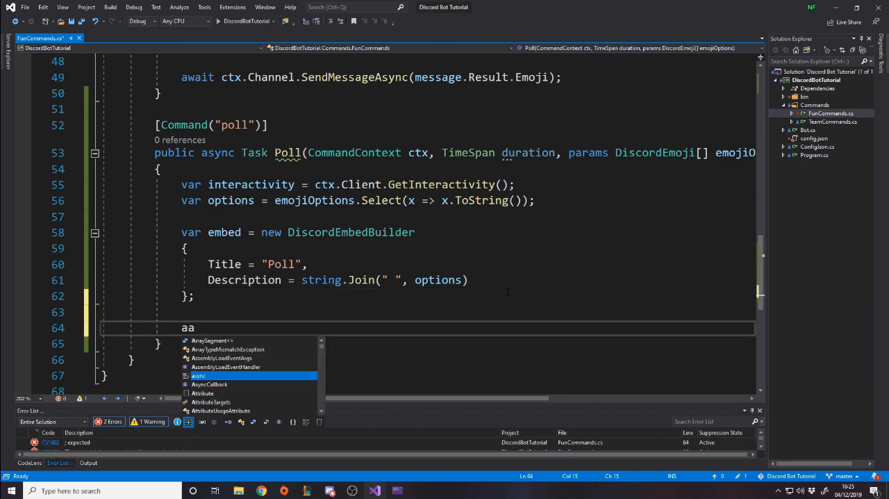
pyautogui.write('await ctx')
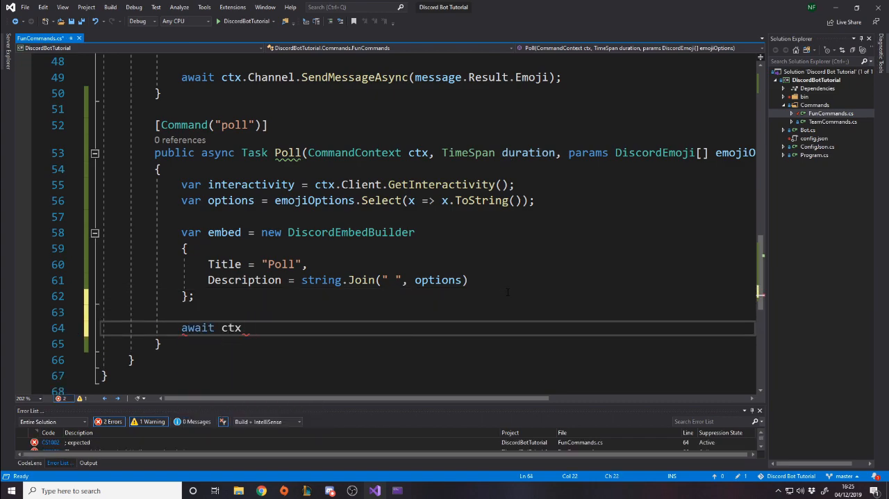
pyautogui.write('.Channel.sendmessageAsync(')
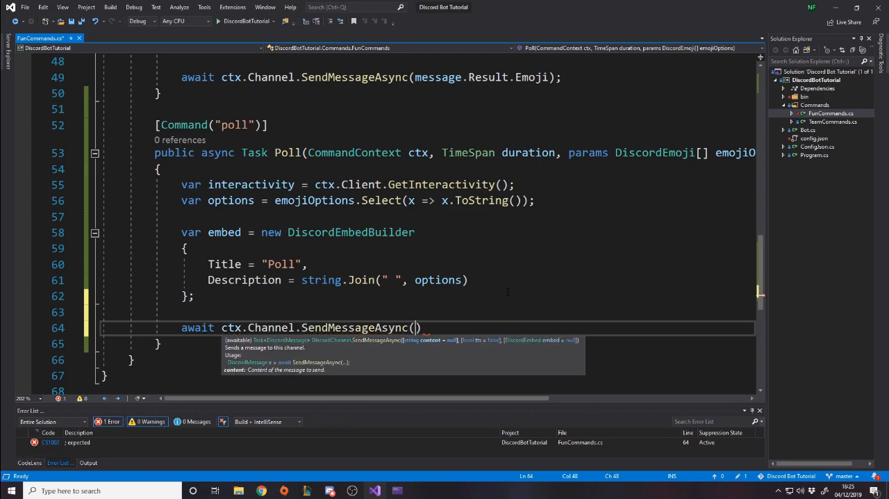
pyautogui.write('embed).')
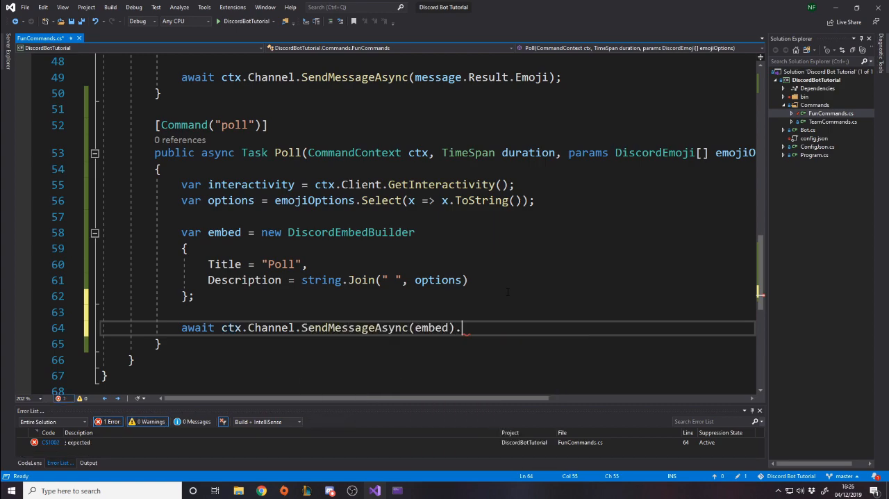
pyautogui.write('ConfigureAwait(false);se')
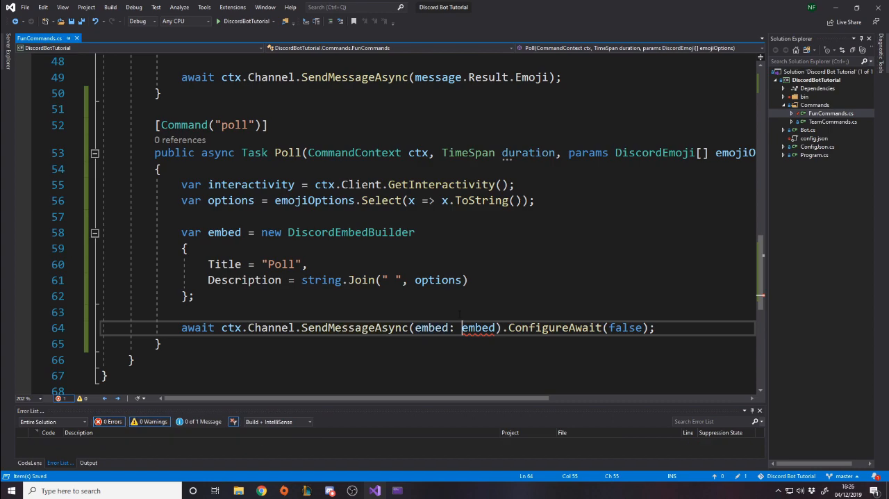
pyautogui.doubleClick(477, 327)
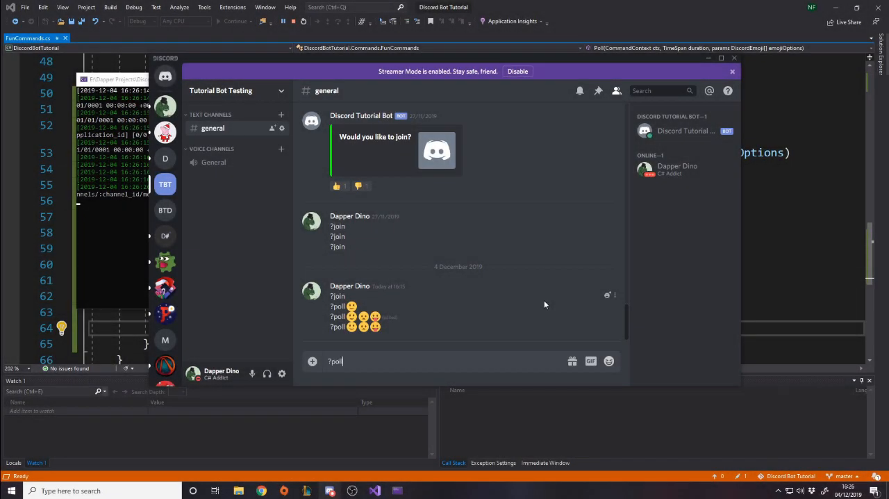
# - Send trial poll messages in #general, including ?poll 10 :)
pyautogui.write(':)')
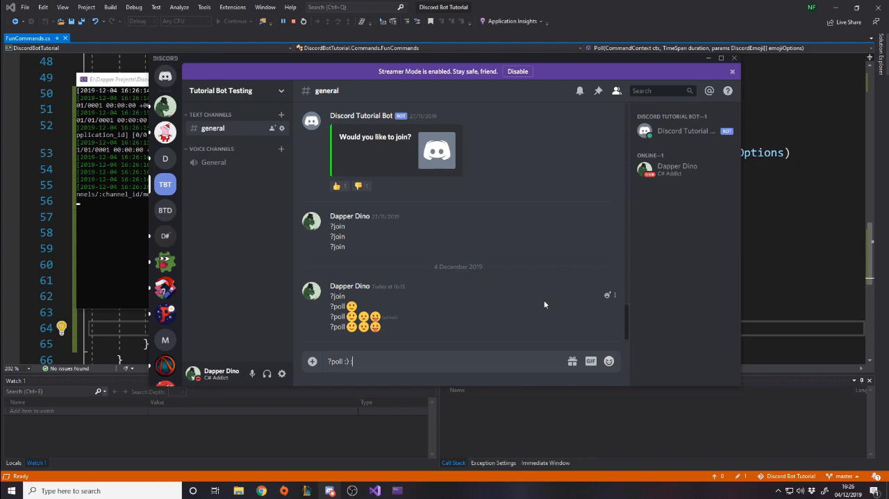
pyautogui.press('Return')
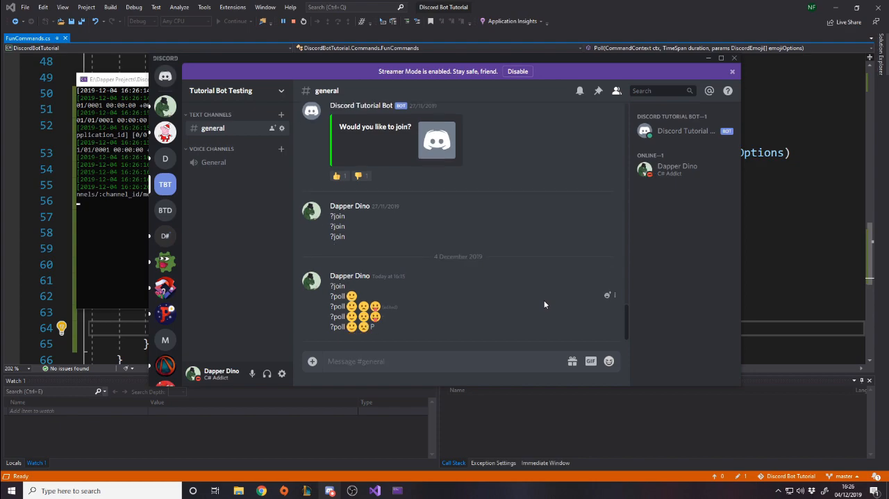
pyautogui.click(614, 295)
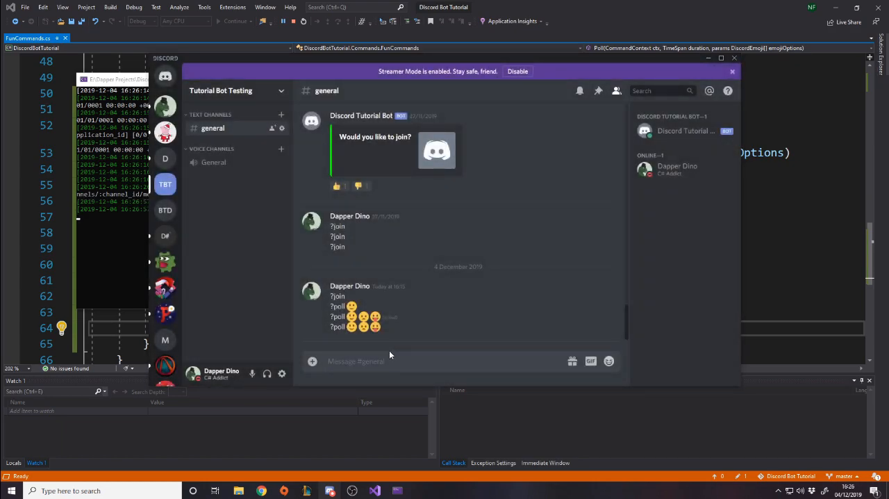
pyautogui.write('?poll')
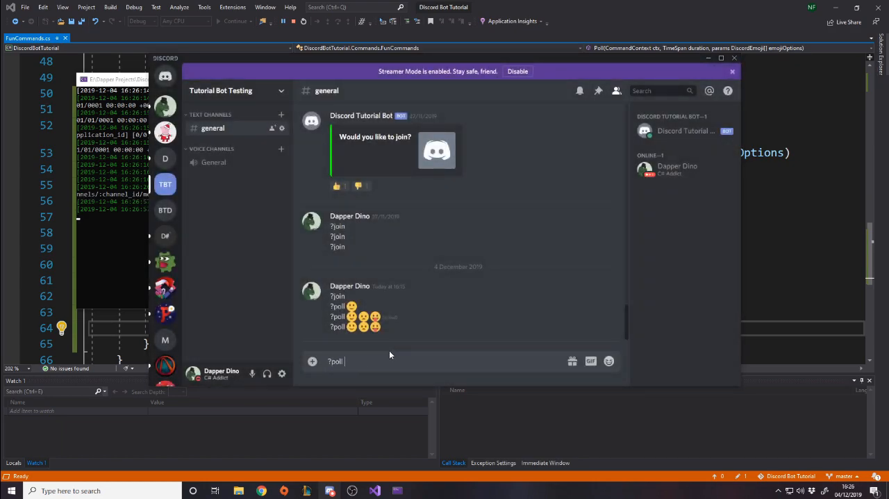
pyautogui.write('10 :)')
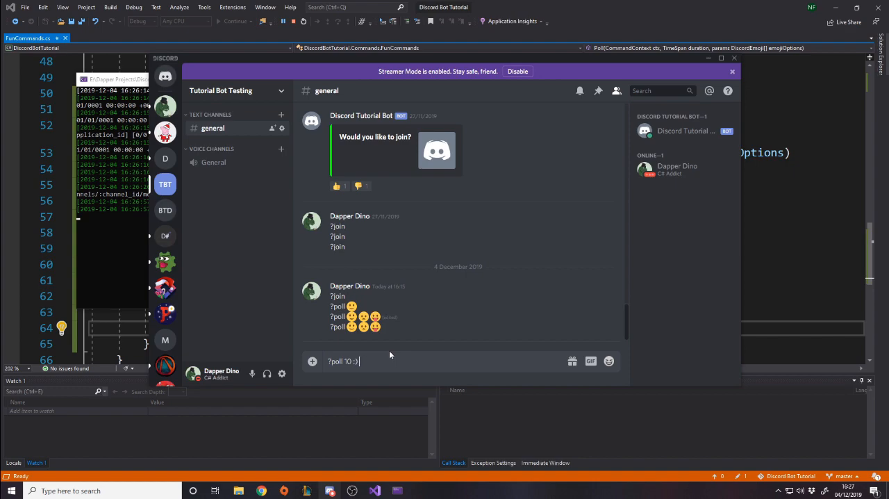
pyautogui.press('Return')
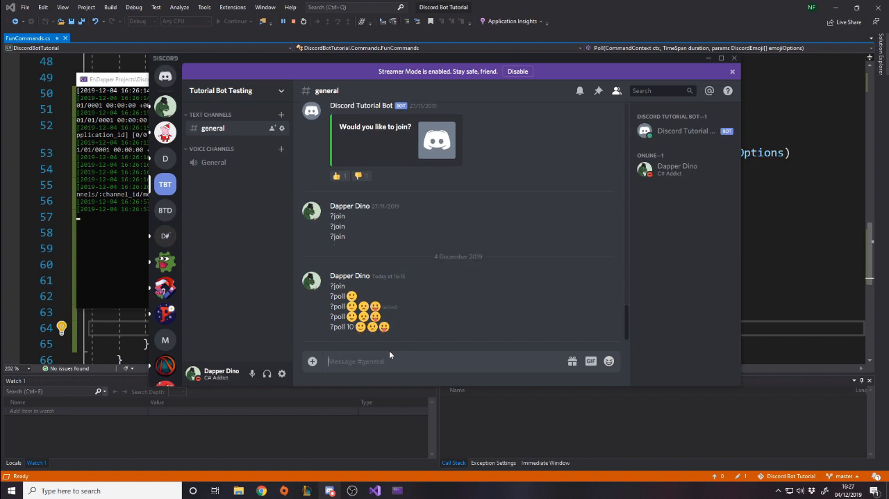
# - Post ?poll 10s :) :( :P so the bot answers with a Poll embed
pyautogui.write('?')
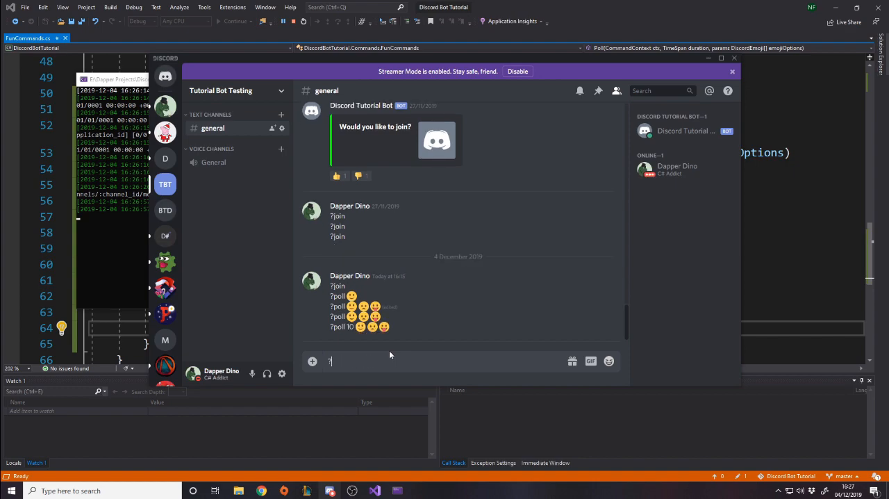
pyautogui.write('poll 10s')
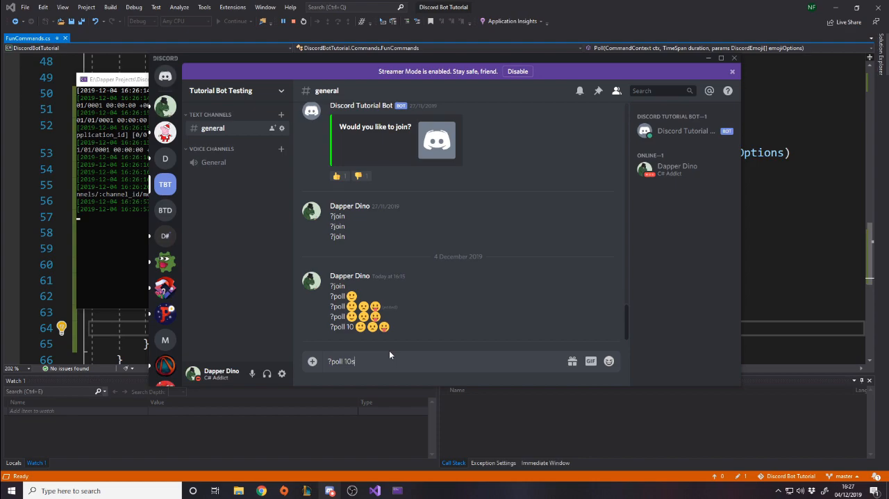
pyautogui.write(':)')
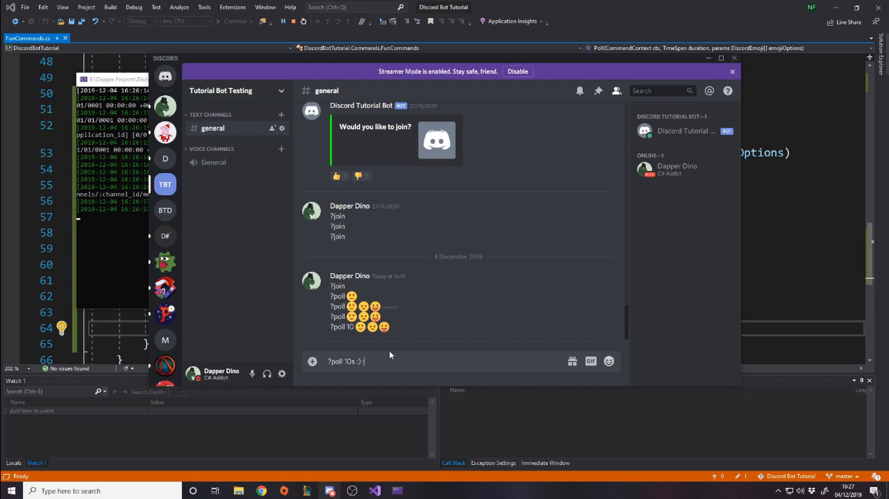
pyautogui.write(':(')
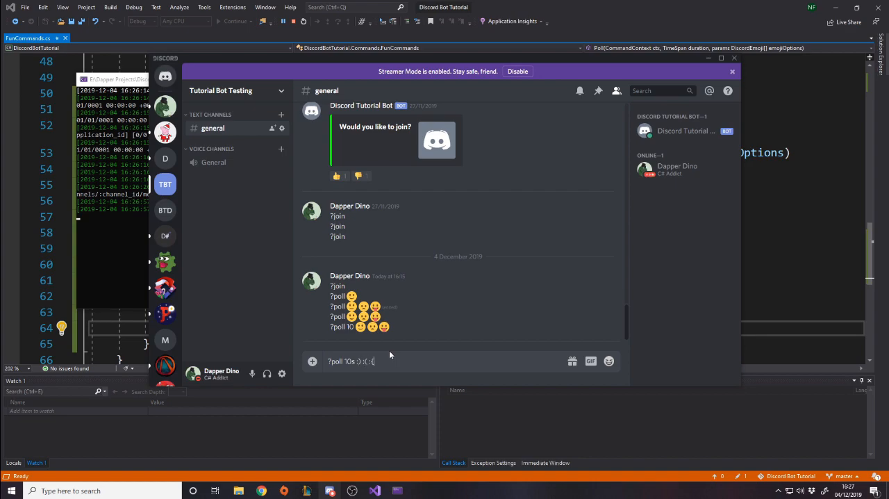
pyautogui.press('Return')
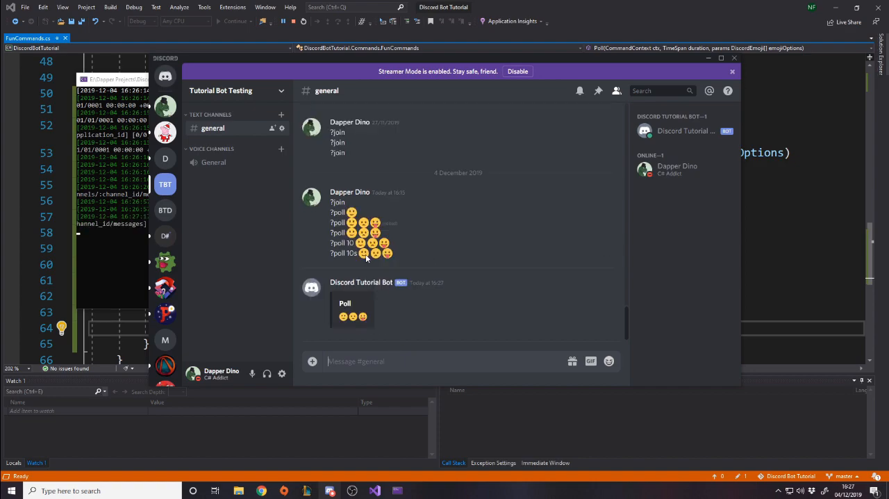
pyautogui.moveTo(394, 327)
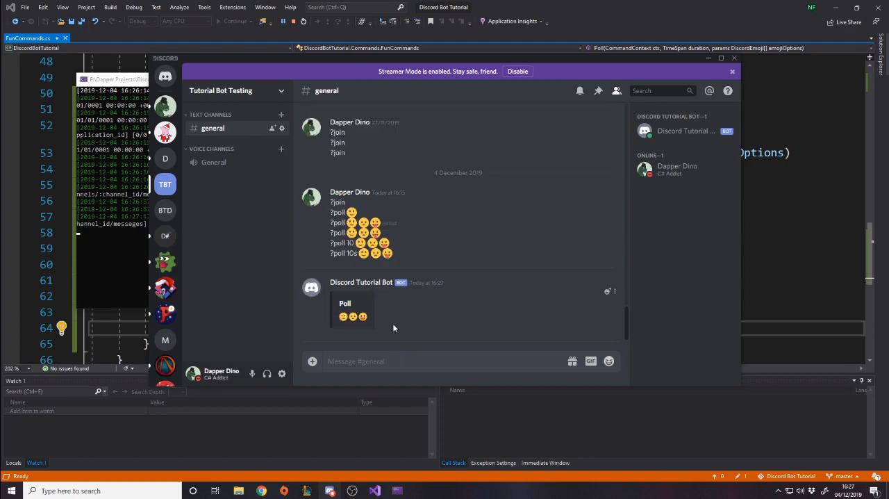
pyautogui.moveTo(386, 334)
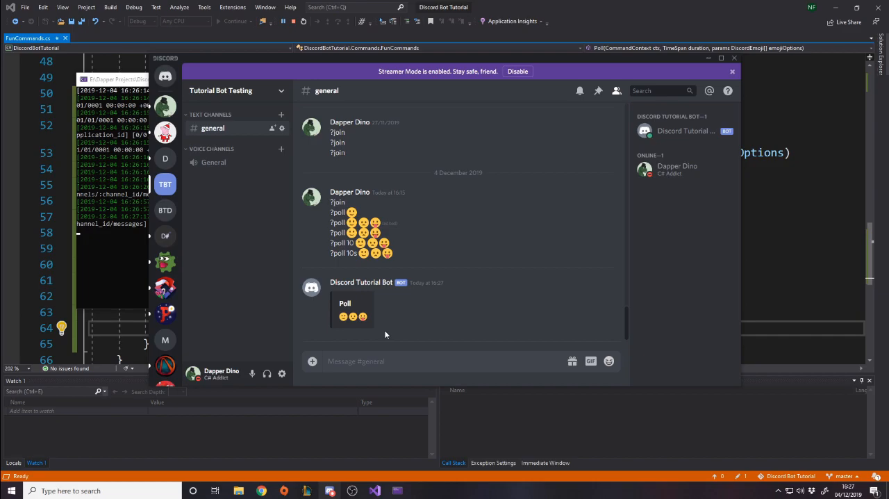
pyautogui.moveTo(336, 272)
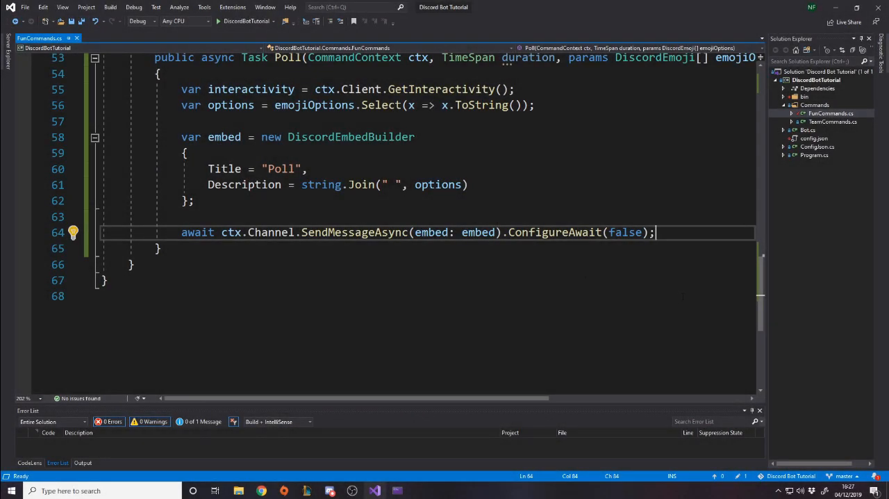
# - Store the sent message as pollMessage and foreach emojiOptions call CreateReactionAsync(option).ConfigureAwait(false)
pyautogui.write('var pollMessage =')
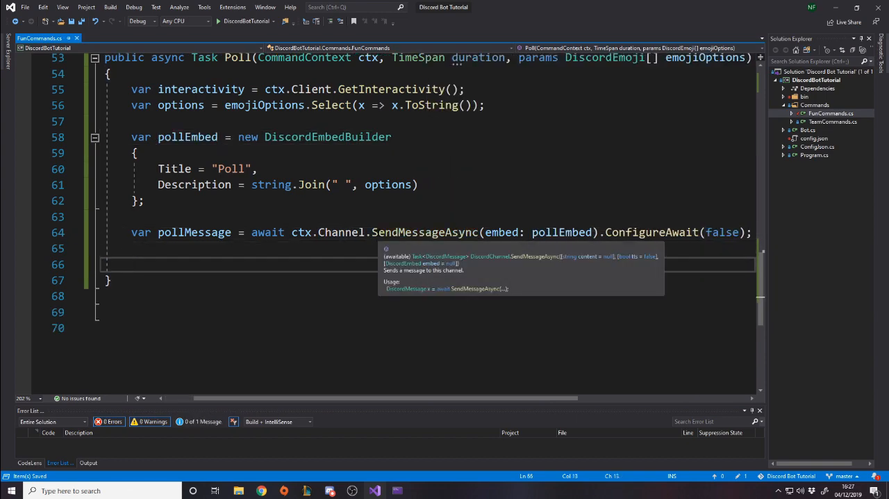
pyautogui.write('foreach(')
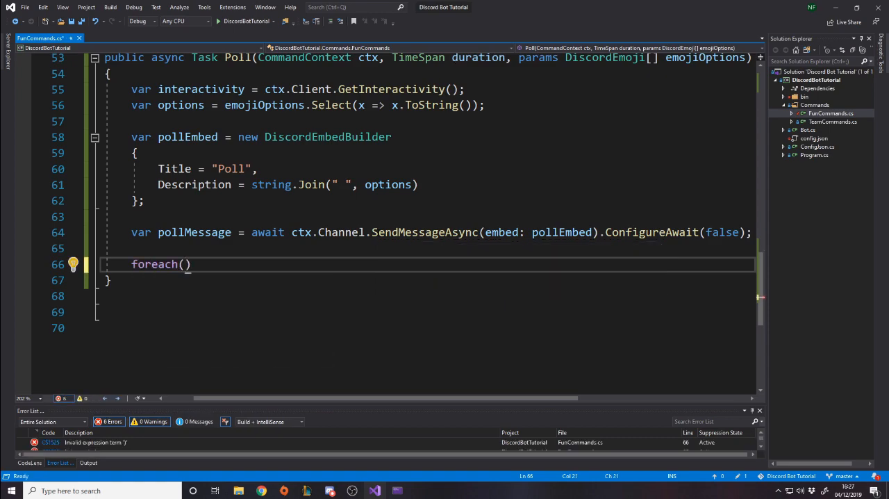
pyautogui.write('var option in options')
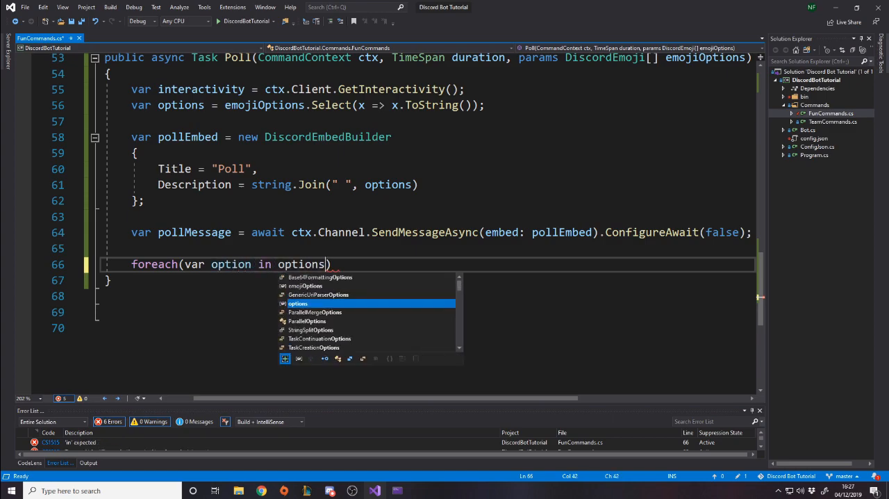
pyautogui.press('Return')
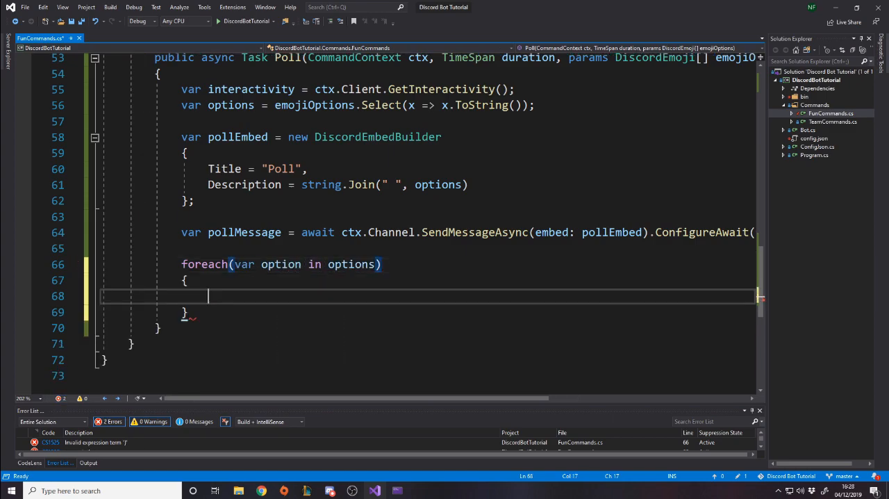
pyautogui.write('await pollMessage.reaas')
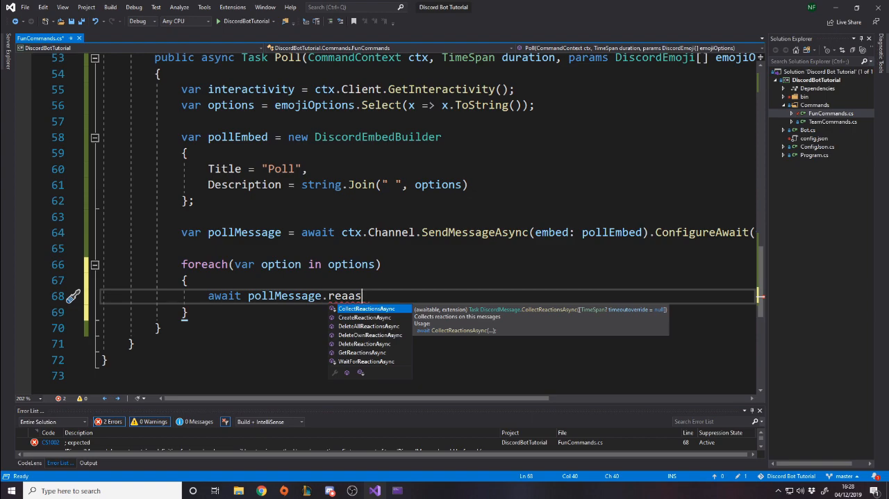
pyautogui.press('BackSpace')
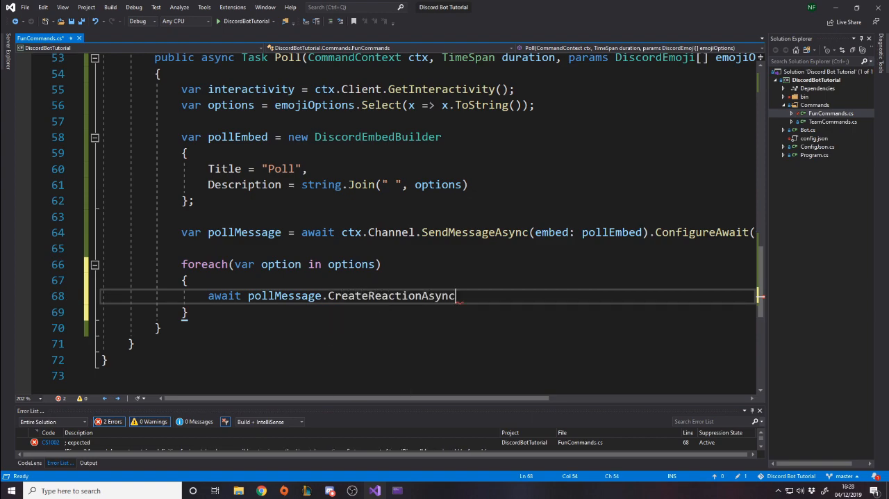
pyautogui.write('()')
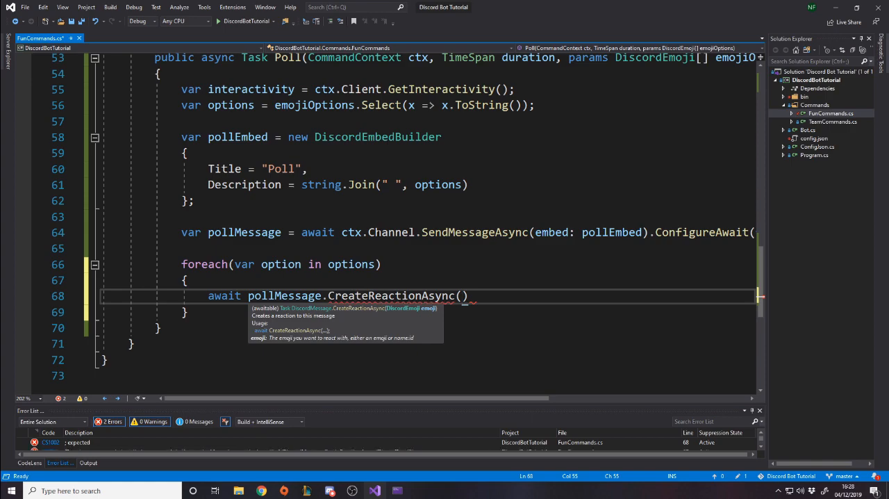
pyautogui.scroll(3)
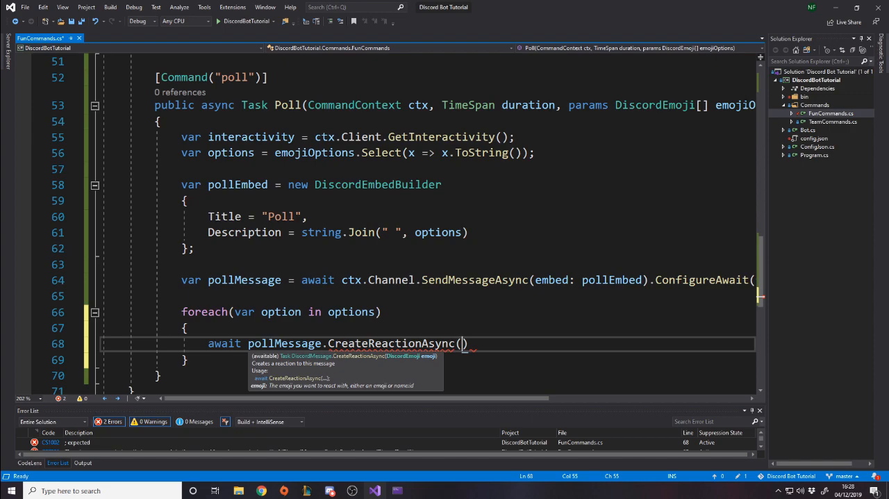
pyautogui.write('emojiOptions)')
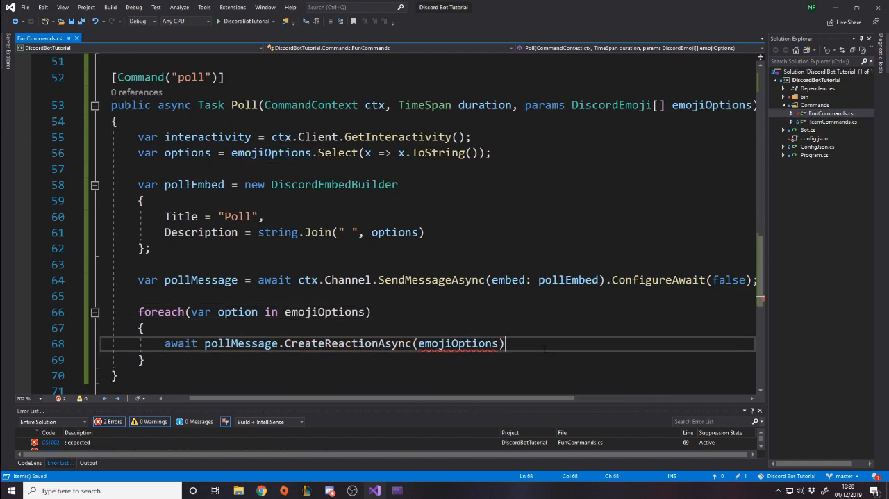
pyautogui.write('option')
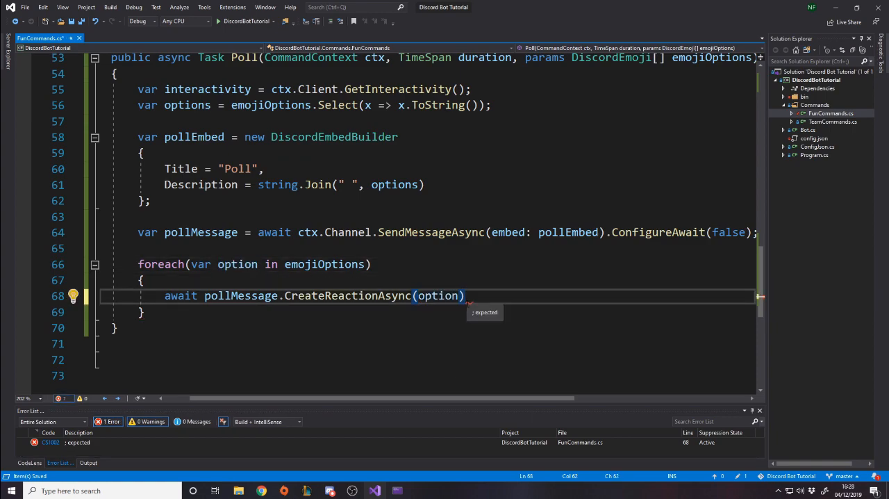
pyautogui.write('.')
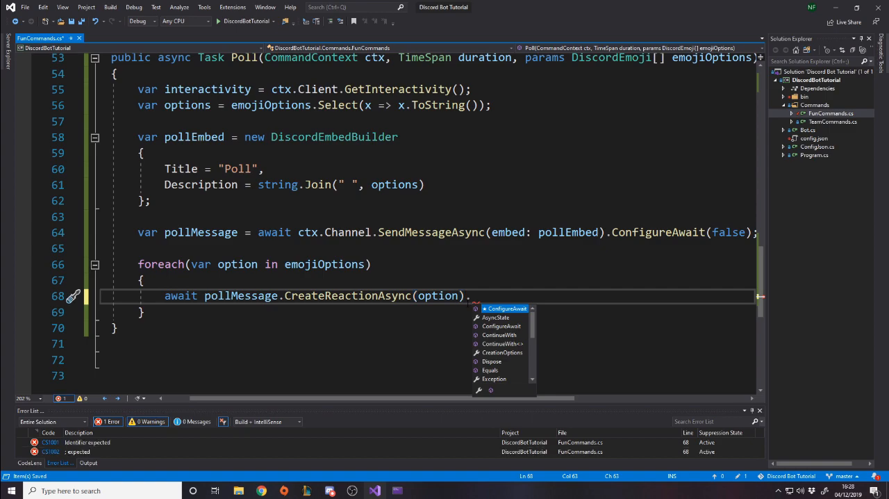
pyautogui.write('ConfigureAwait(false);')
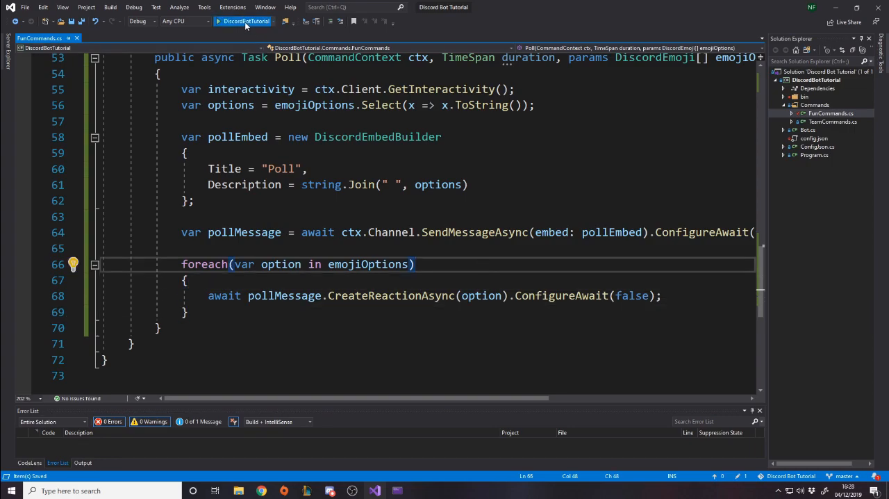
# - Relaunch the bot and resend ?poll 10s :) :( :P to get three emoji reactions
pyautogui.click(242, 21)
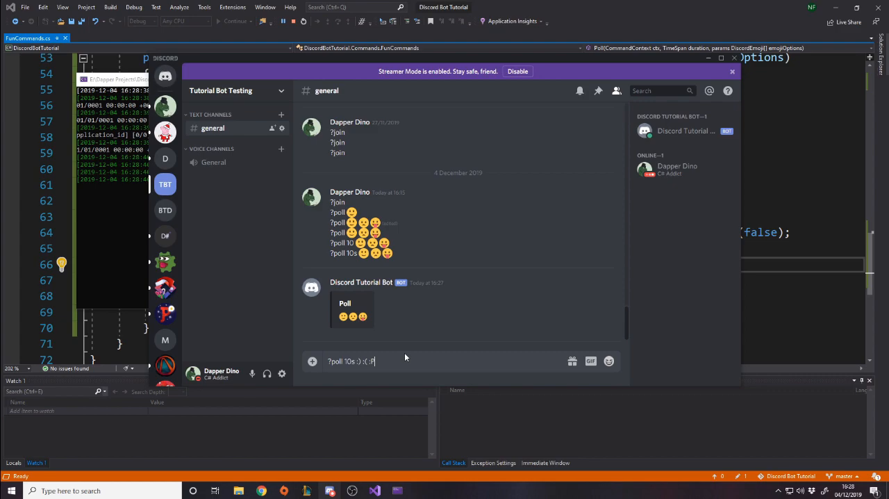
pyautogui.moveTo(455, 355)
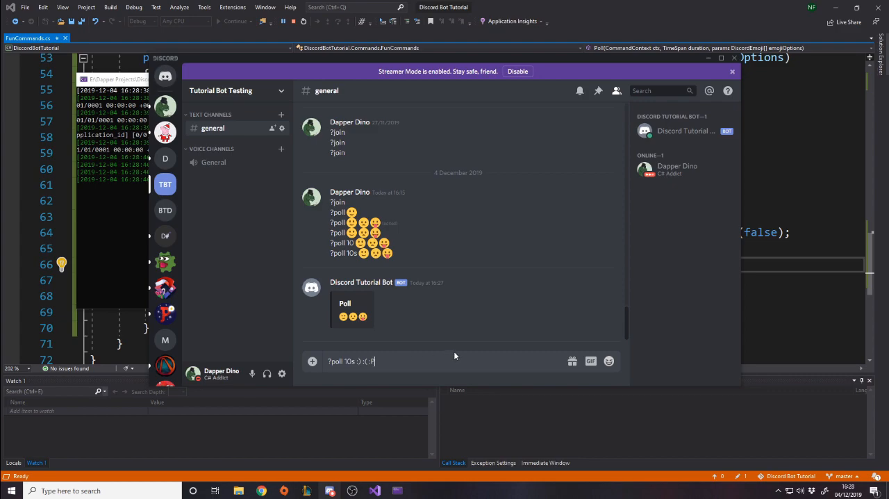
pyautogui.press('Return')
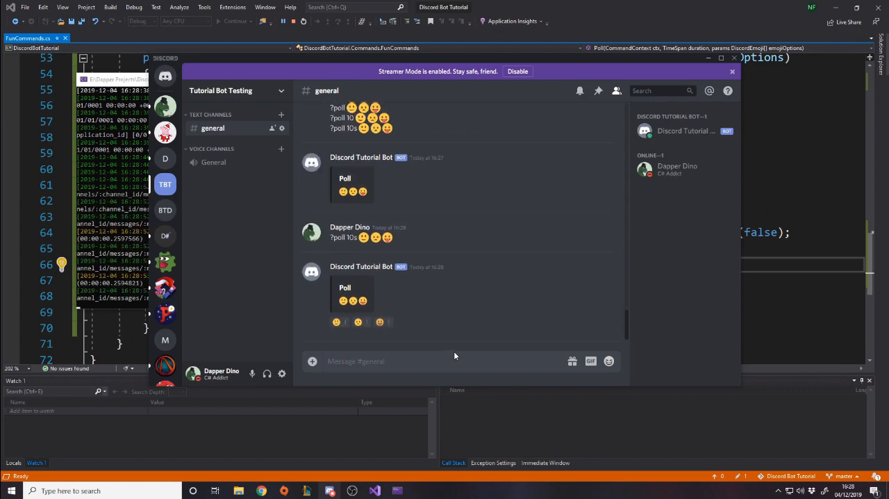
pyautogui.moveTo(345, 321)
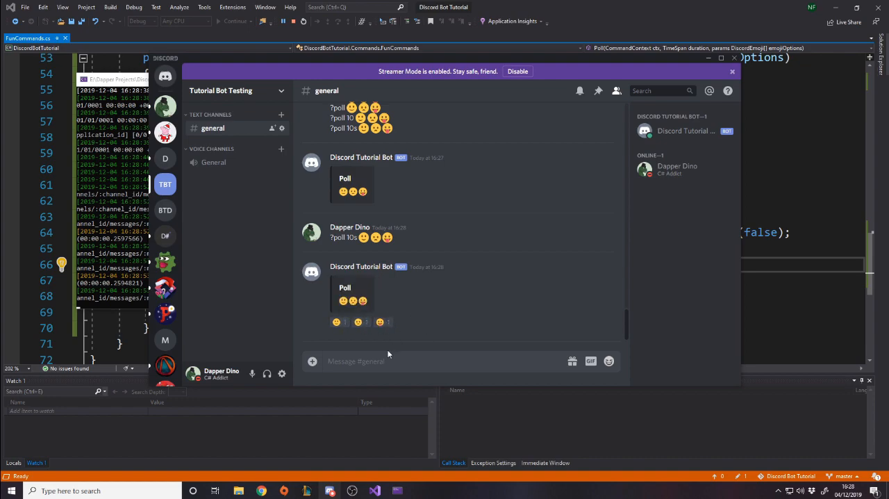
pyautogui.moveTo(369, 317)
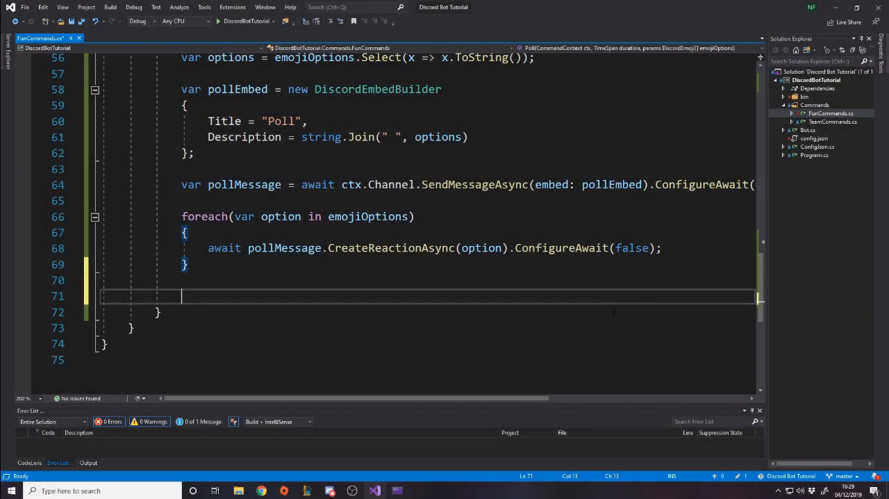
# - Add var result = await interactivity.CollectReactionsAsync(pollMessage, duration).ConfigureAwait(false); after the loop
pyautogui.write('var res')
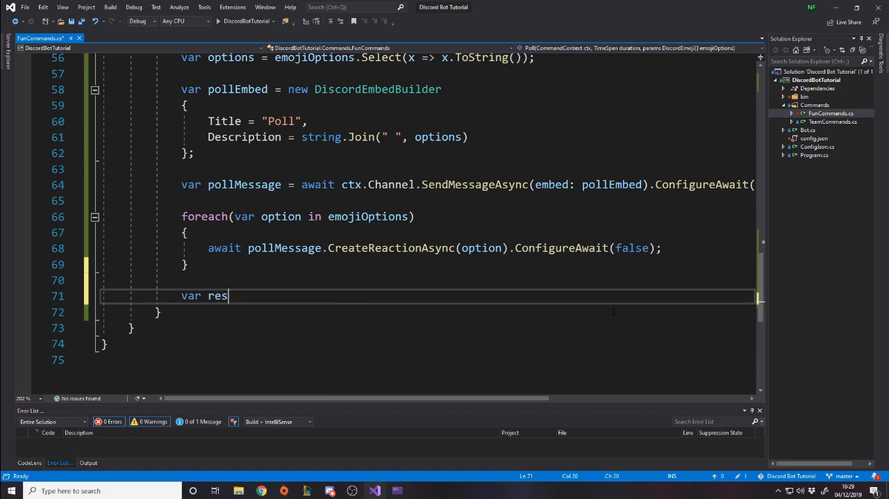
pyautogui.write('ult = await')
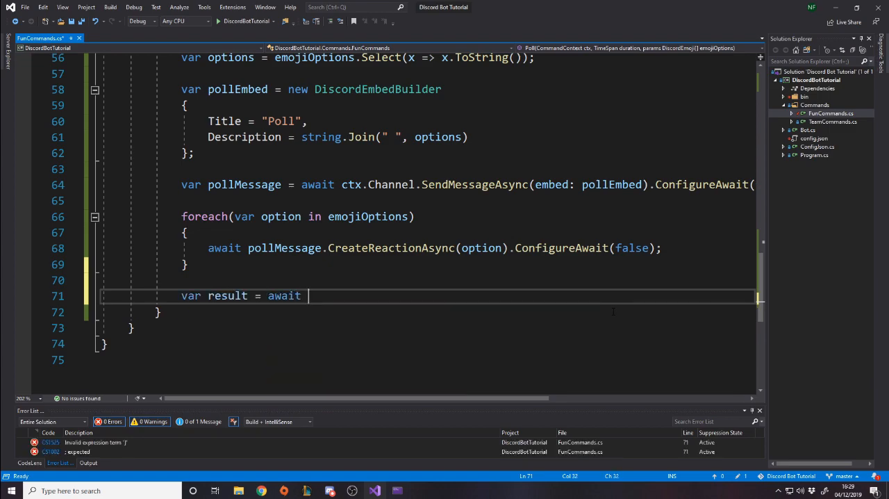
pyautogui.write('interactivity.')
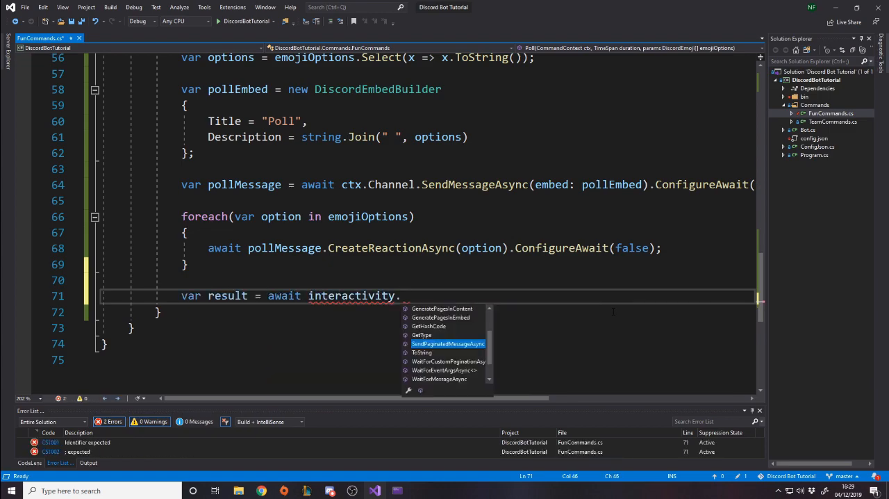
pyautogui.write('coll')
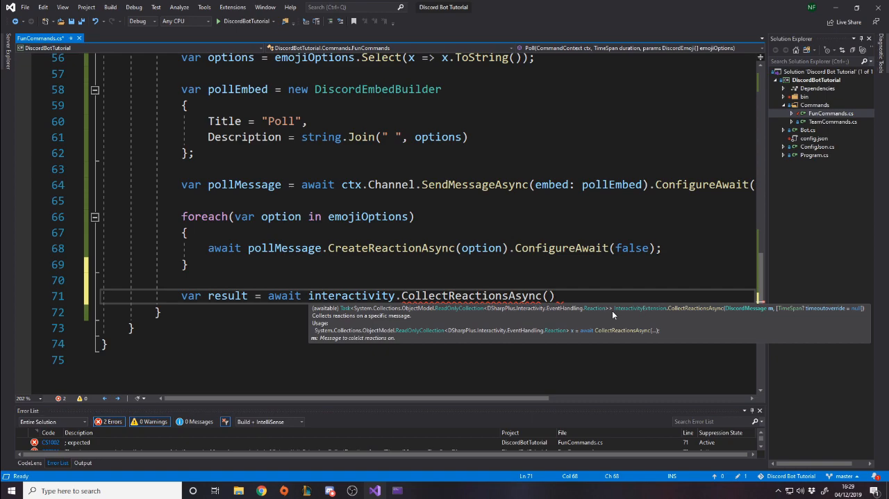
pyautogui.write('pollMessage,')
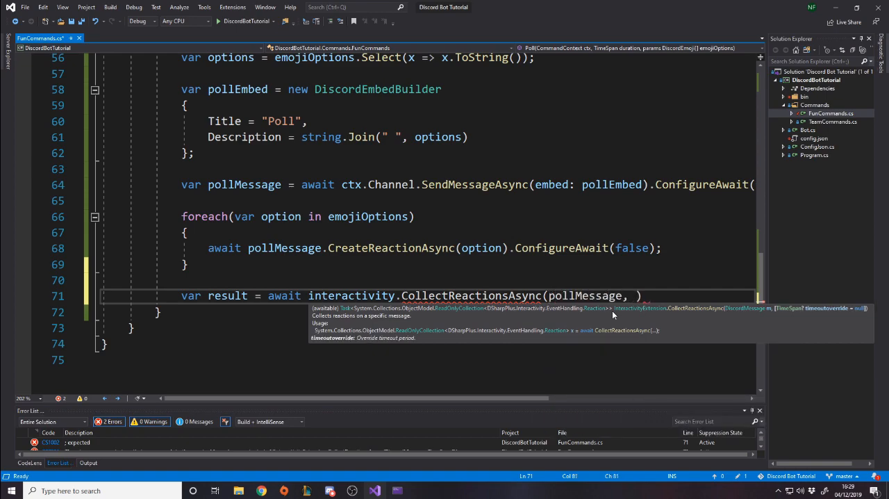
pyautogui.scroll(3)
pyautogui.write('duration')
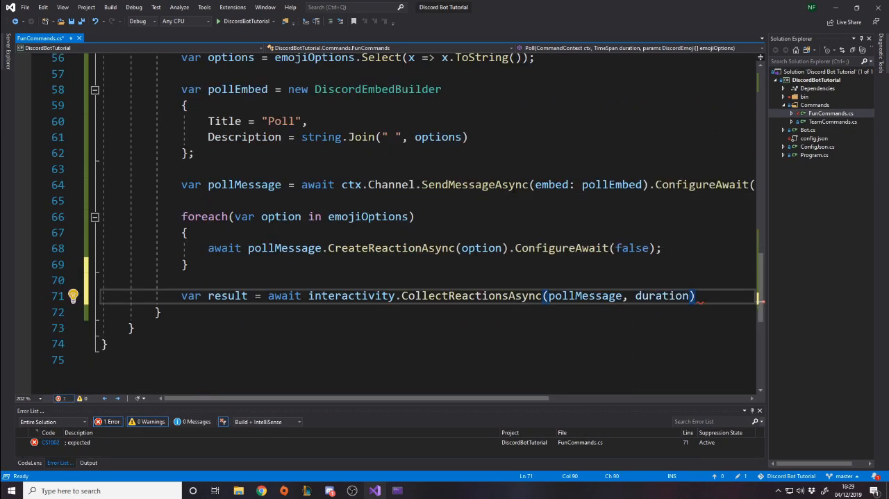
pyautogui.write('.ConfigureAwait(false);')
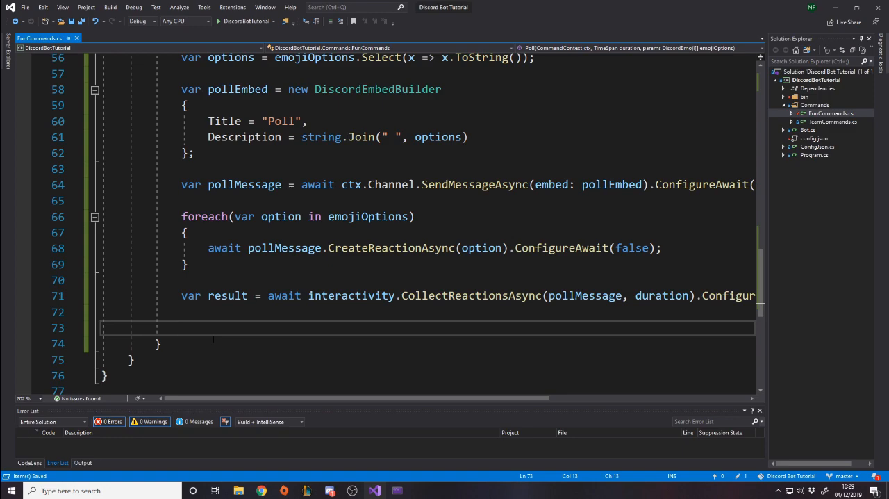
# - Add await ctx.Channel.SendMessageAsync().ConfigureAwait(false); below the reaction collection line
pyautogui.write('await .')
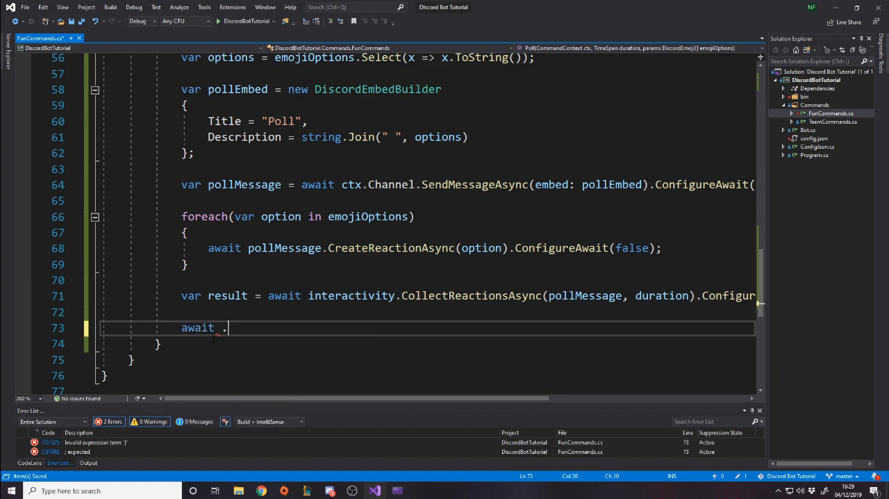
pyautogui.write('c')
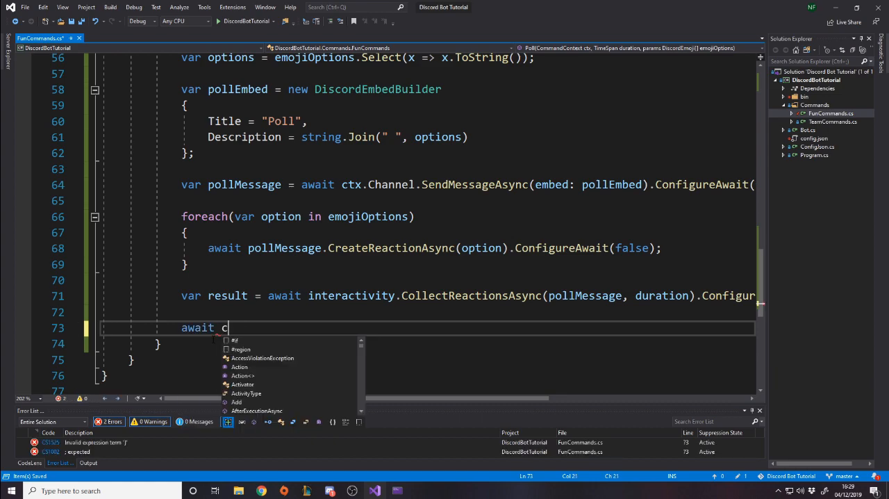
pyautogui.write('tx.Channel.sendMessageAsync().ConfigureAwait(')
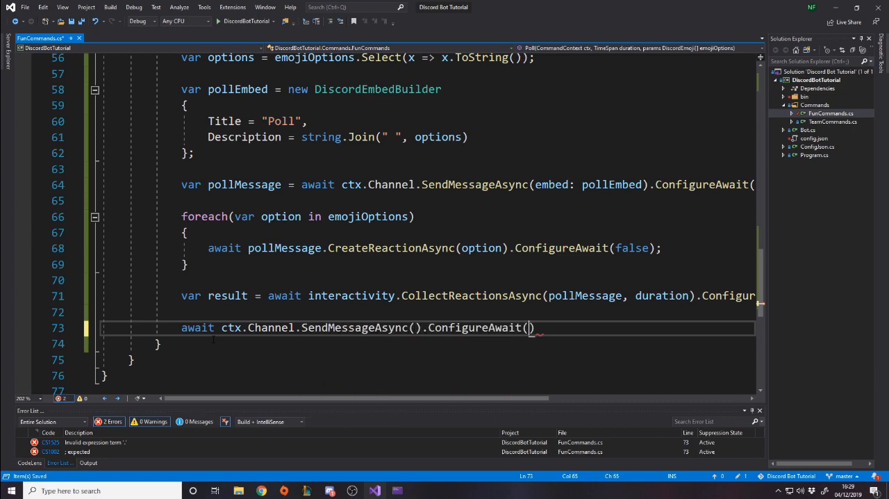
pyautogui.write('false);')
pyautogui.write('result.')
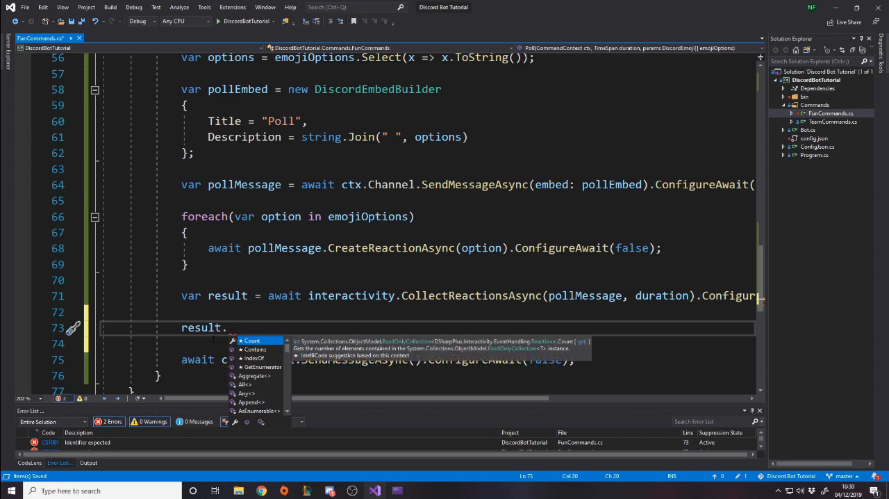
pyautogui.scroll(-3)
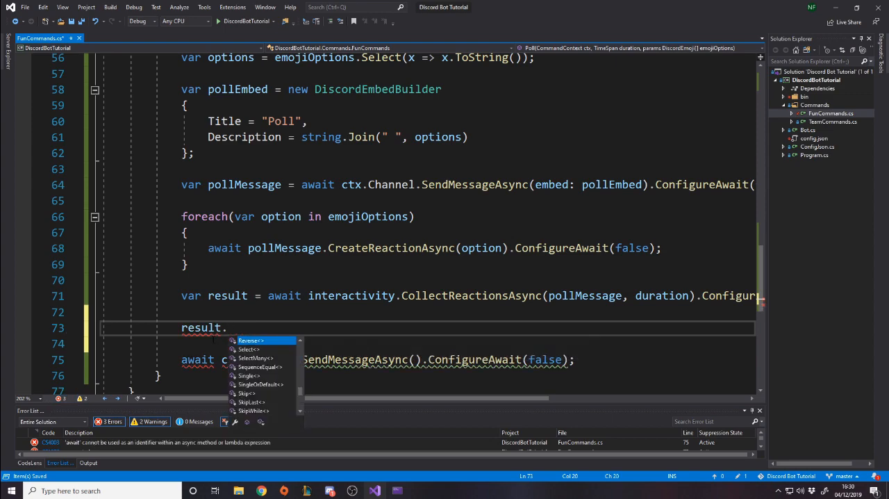
pyautogui.moveTo(250, 341)
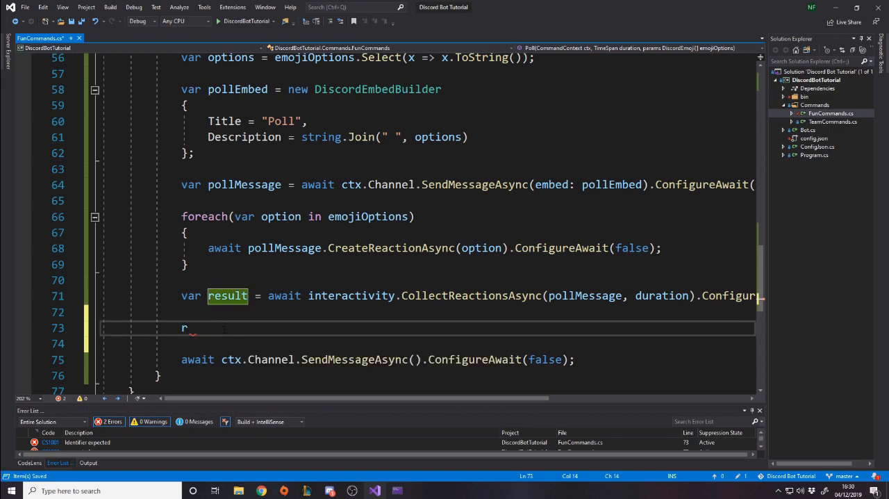
pyautogui.write('eaction')
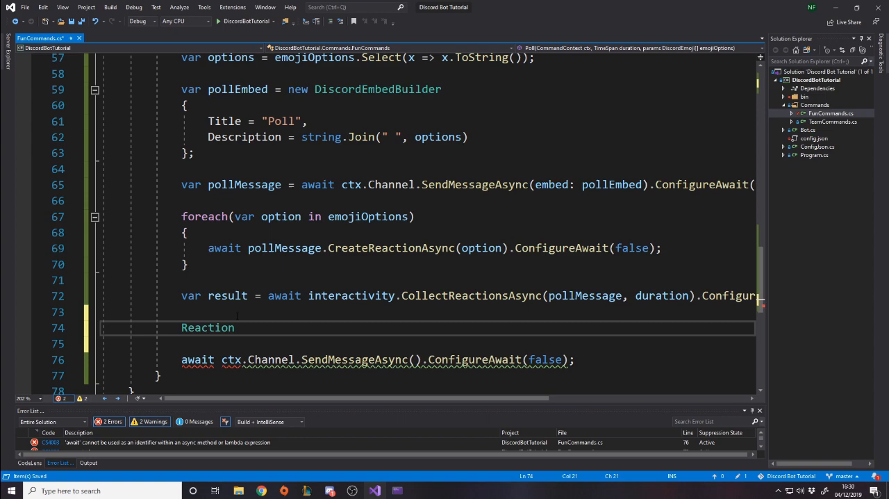
pyautogui.click(207, 327)
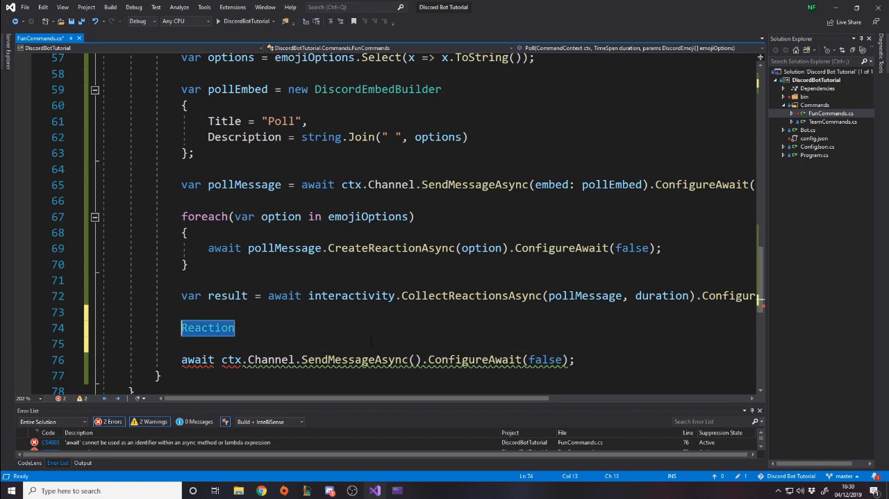
# - Add var results = result.Select(x => x.Emoji.ToString()); to map reactions to emoji strings
pyautogui.write('var r')
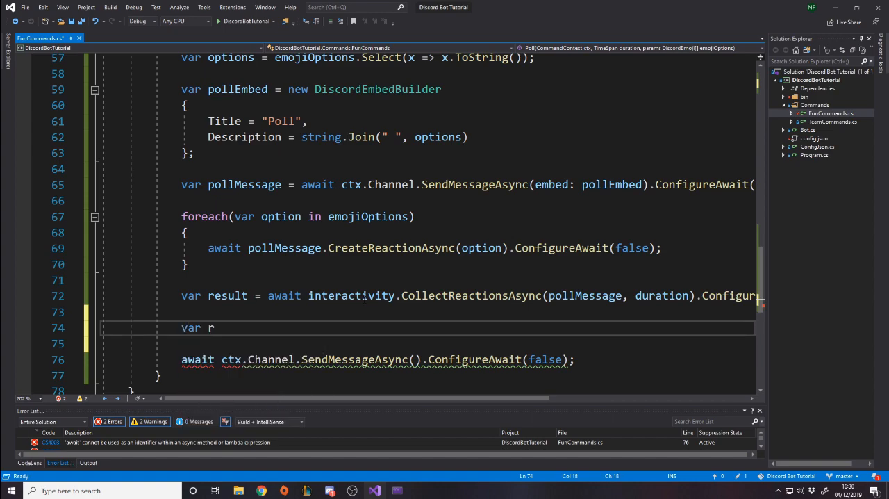
pyautogui.write('esults =')
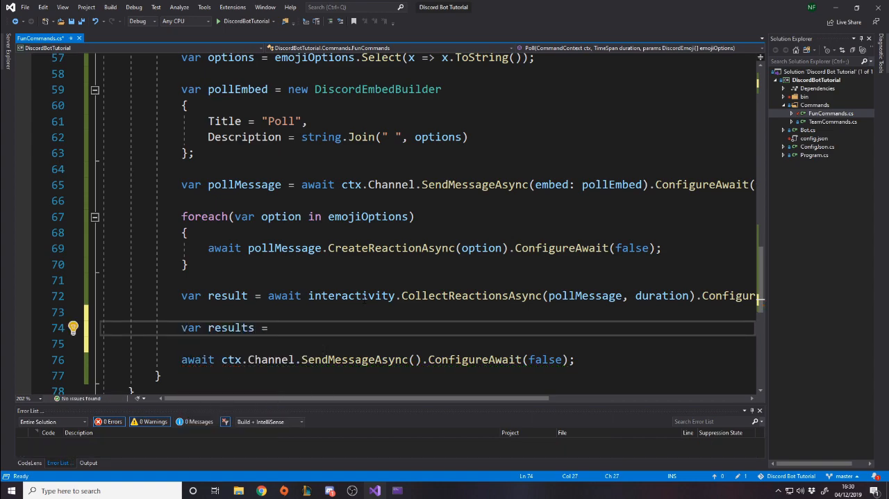
pyautogui.write('result.')
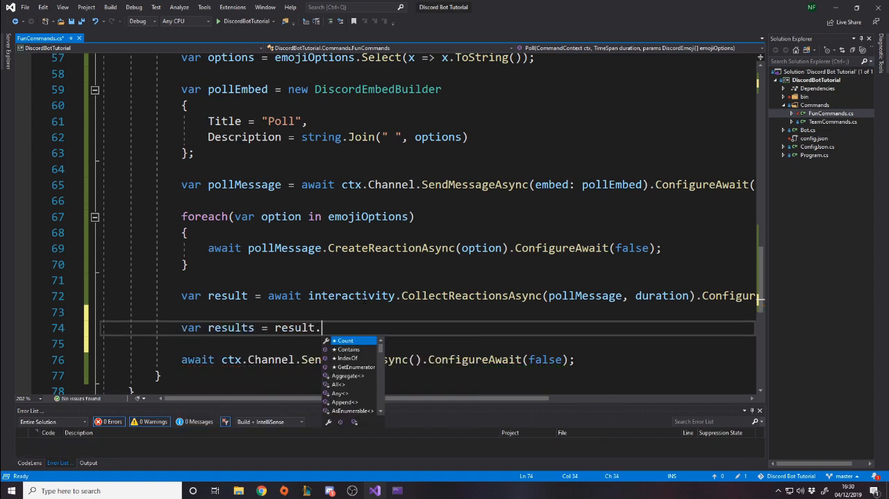
pyautogui.write('Select(x => x.Emoji')
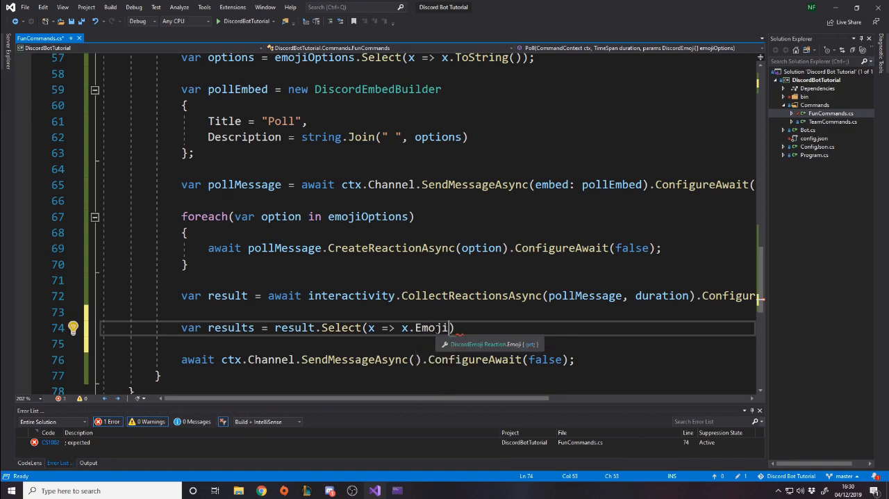
pyautogui.write('.ToString()')
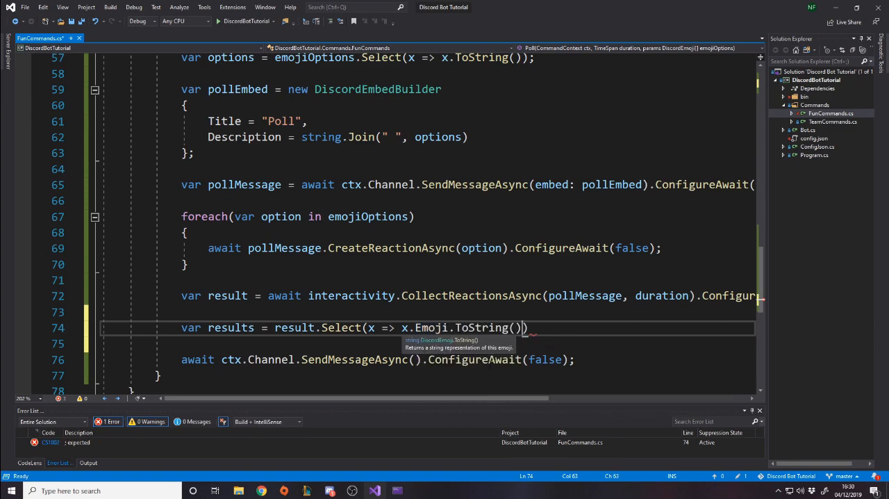
# - Change the send call to SendMessageAsync(string.Join("\n", results))
pyautogui.rightClick(229, 323)
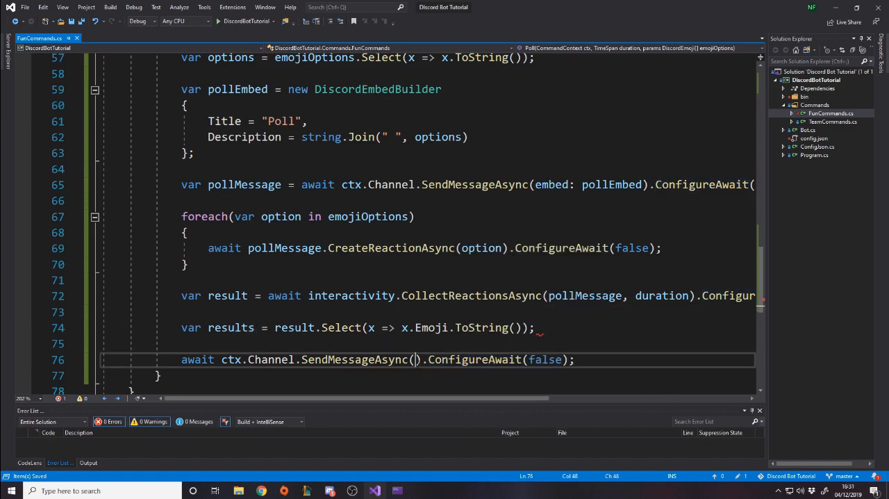
pyautogui.write('results')
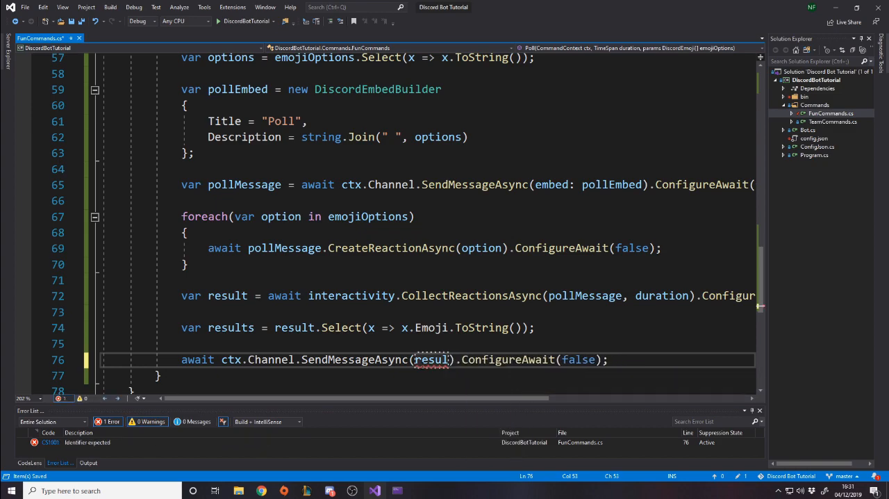
pyautogui.write('stringg.Join(')
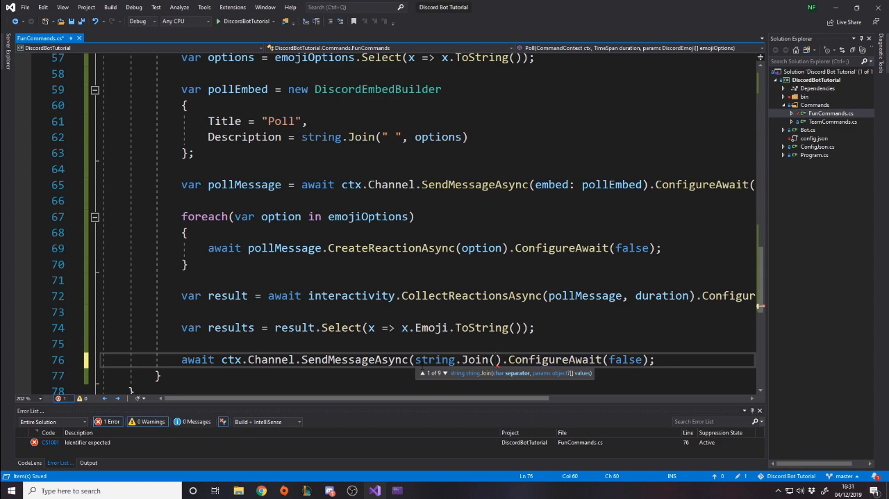
pyautogui.write('"')
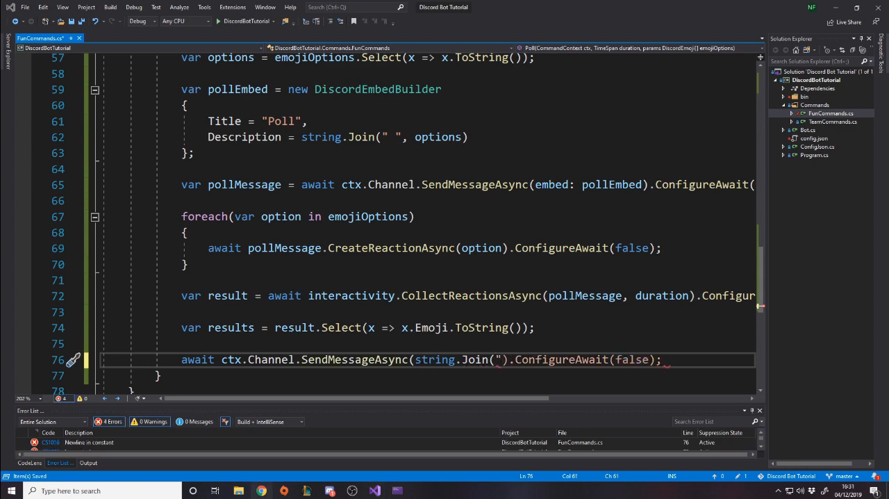
pyautogui.write('\\n')
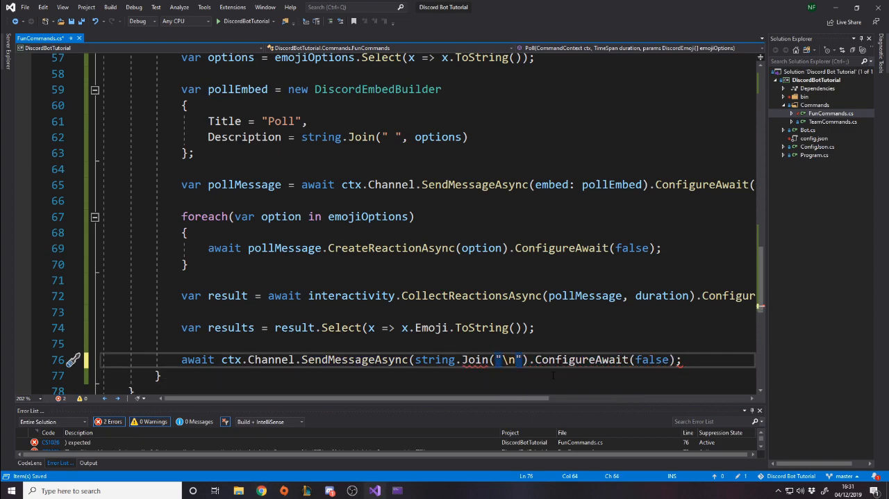
pyautogui.write(', results)')
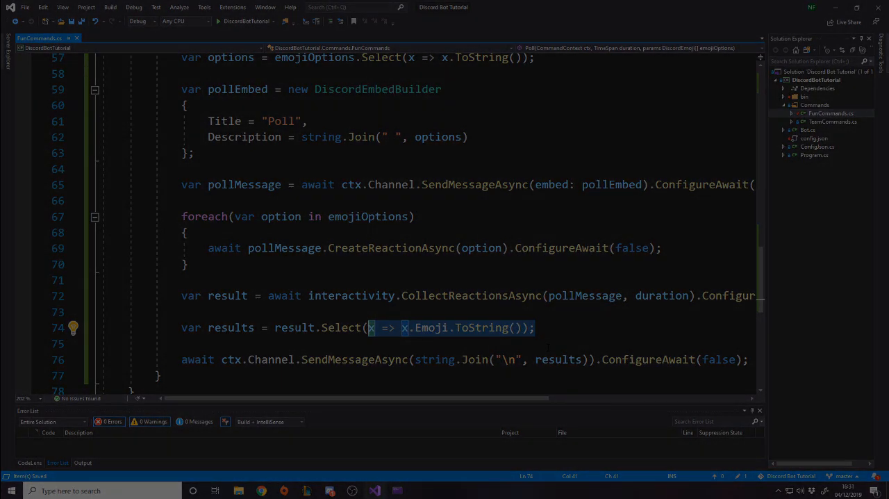
# - Rewrite the Select lambda as the interpolated string $"{x.Emoji}: {}"
pyautogui.write('$')
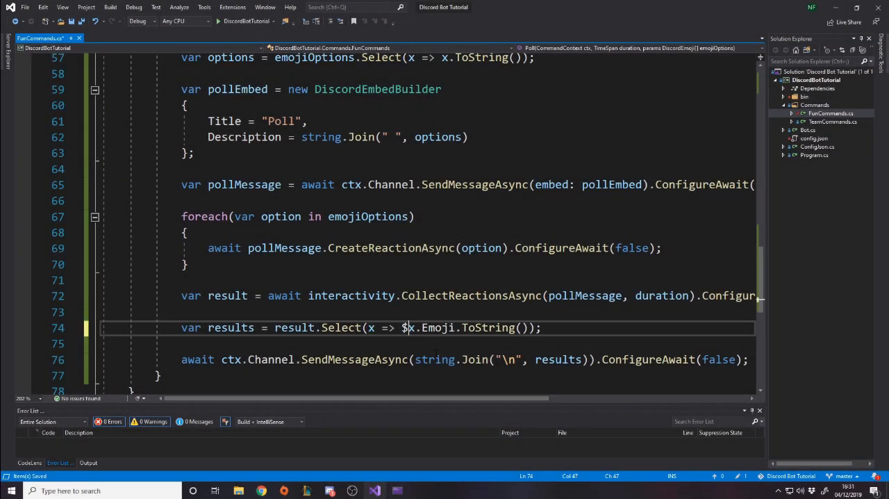
pyautogui.write('"')
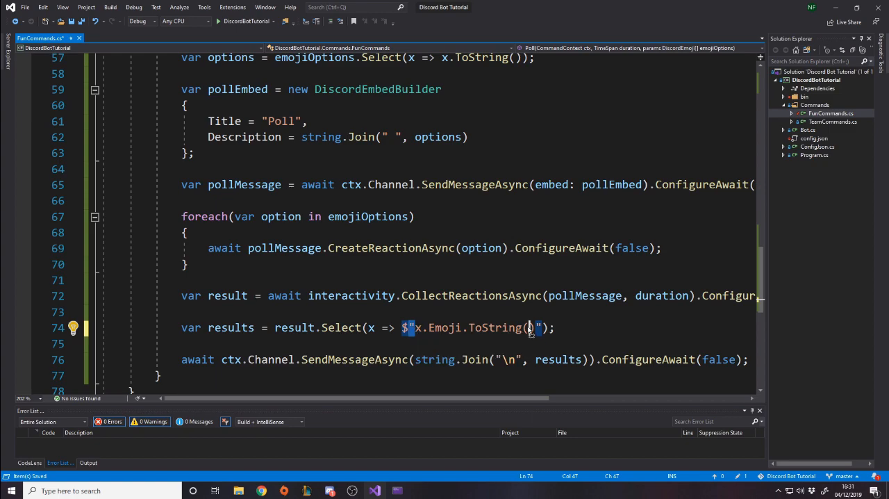
pyautogui.moveTo(526, 327)
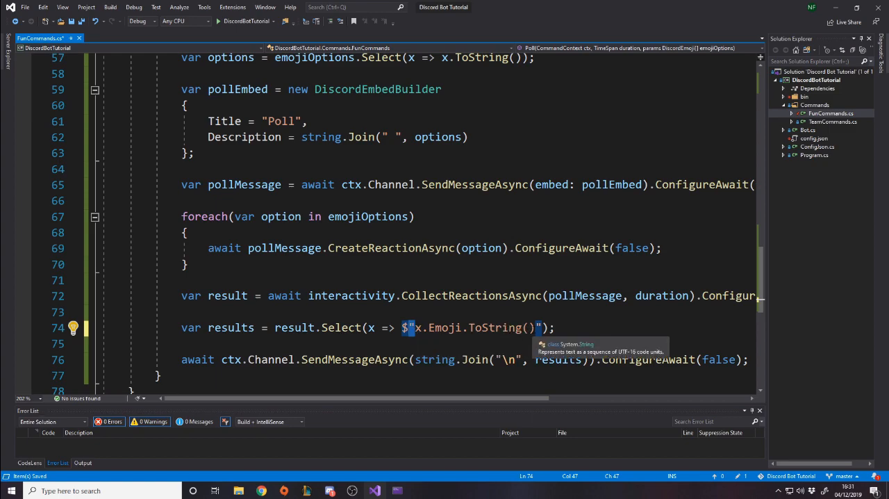
pyautogui.write('{}')
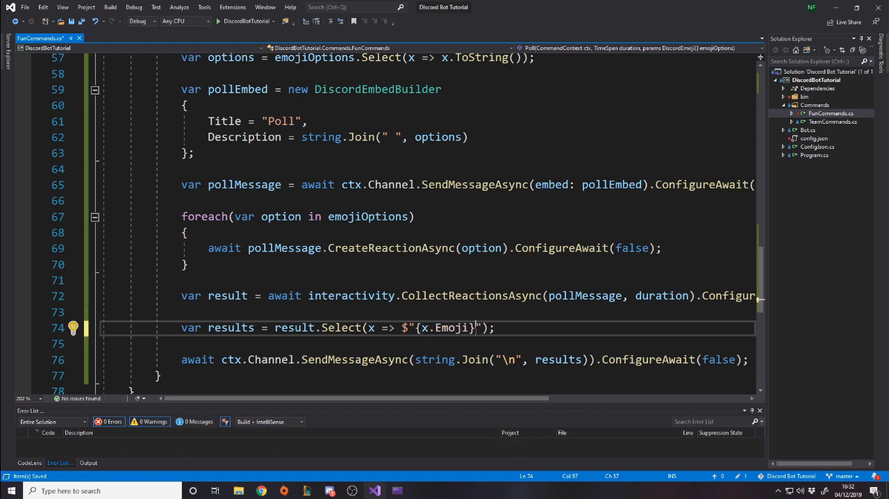
pyautogui.moveTo(474, 359)
pyautogui.write(': ')
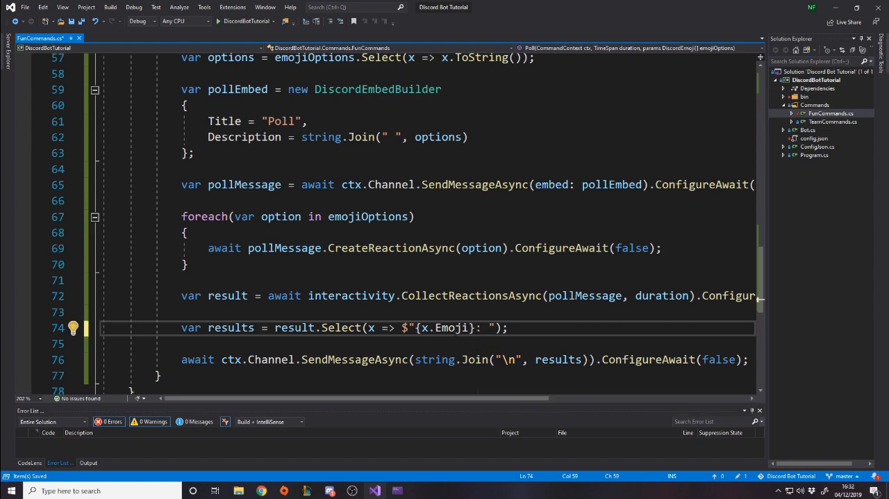
pyautogui.moveTo(458, 327)
pyautogui.write('{')
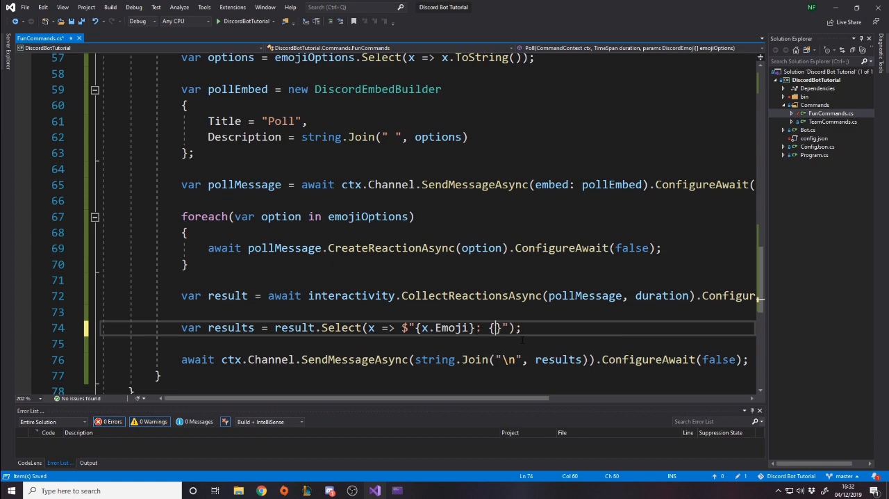
pyautogui.write('x.')
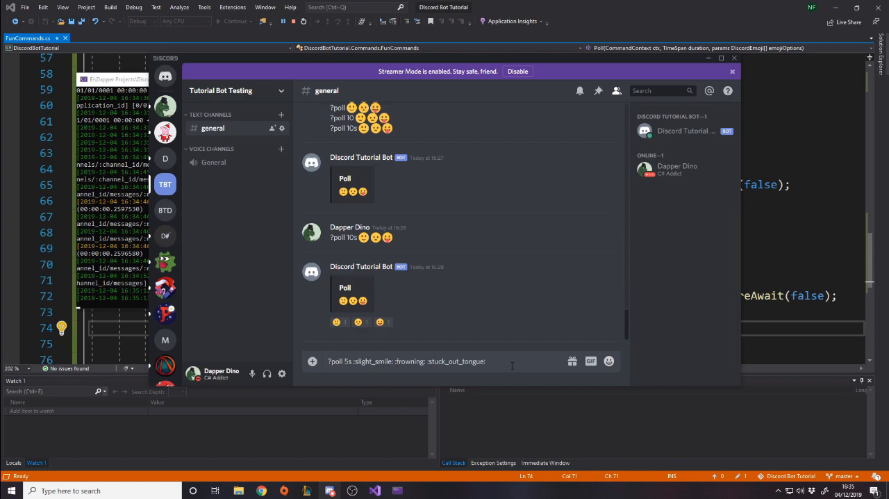
pyautogui.moveTo(183, 196)
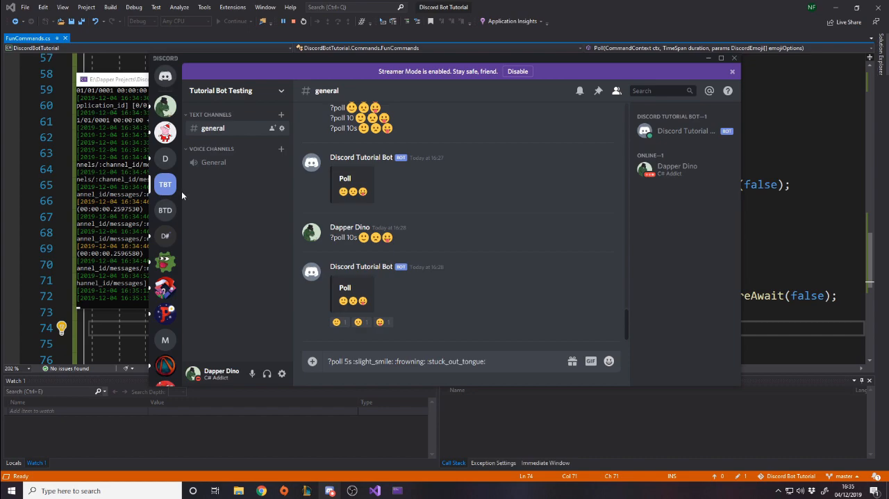
pyautogui.moveTo(489, 314)
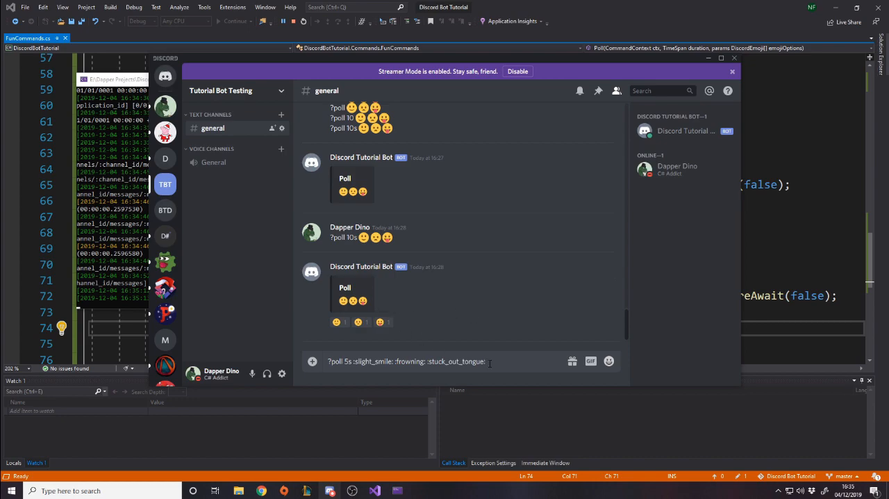
# - Send ?poll 5s with three emoji in #general and read the bot's totals
pyautogui.press('Return')
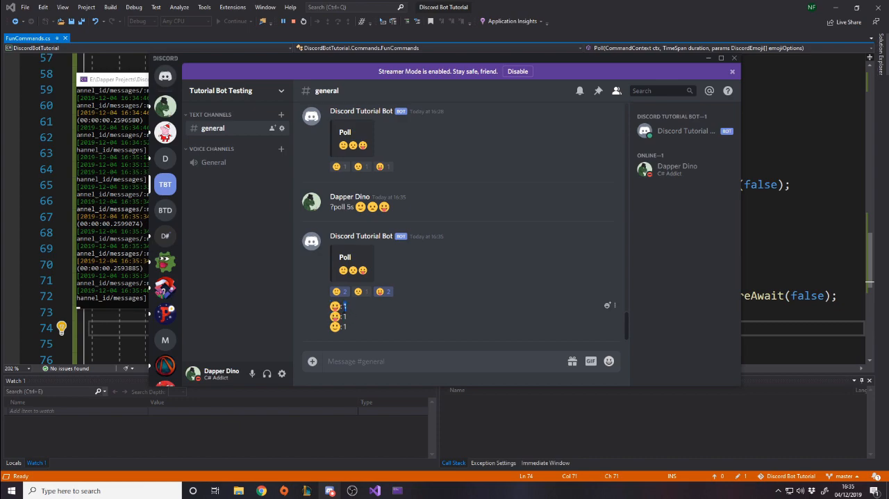
pyautogui.moveTo(353, 319)
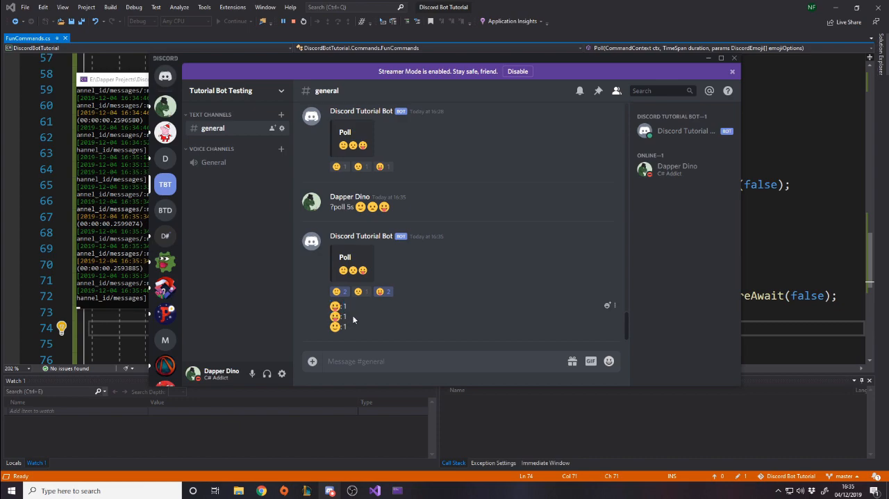
pyautogui.moveTo(380, 291)
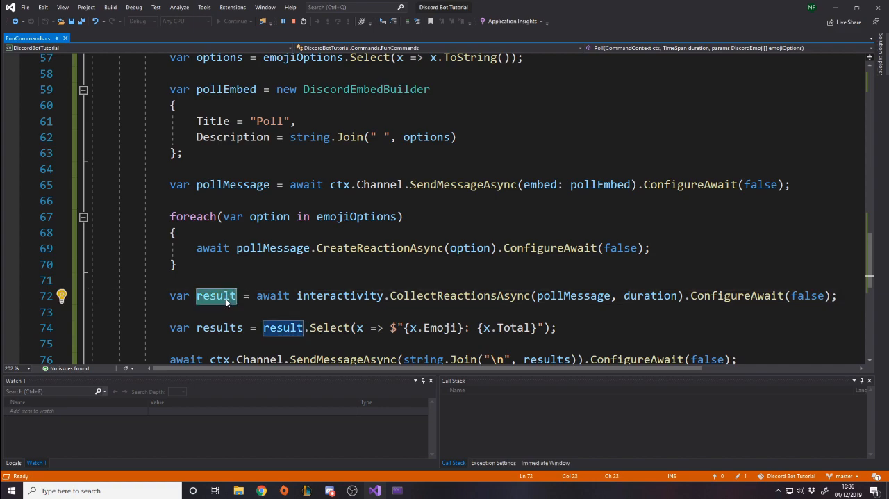
pyautogui.moveTo(216, 295)
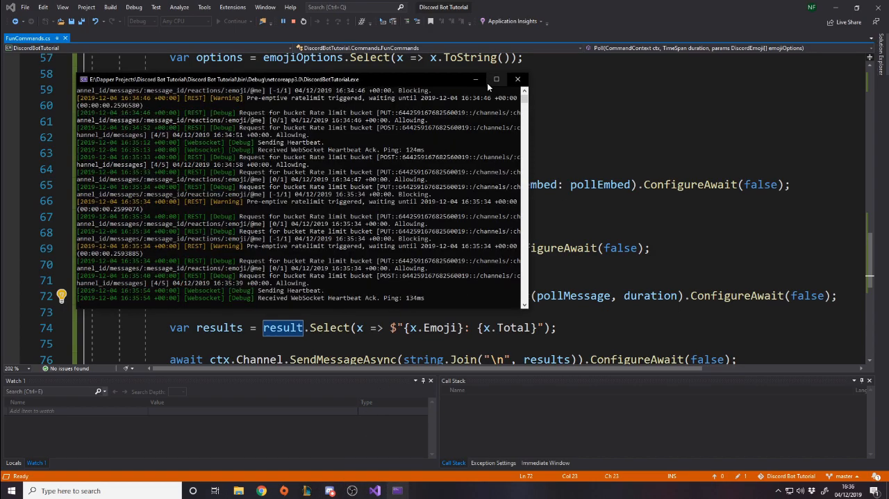
# - Hide the bot console, review the Poll method, and save FunCommands.cs
pyautogui.click(517, 78)
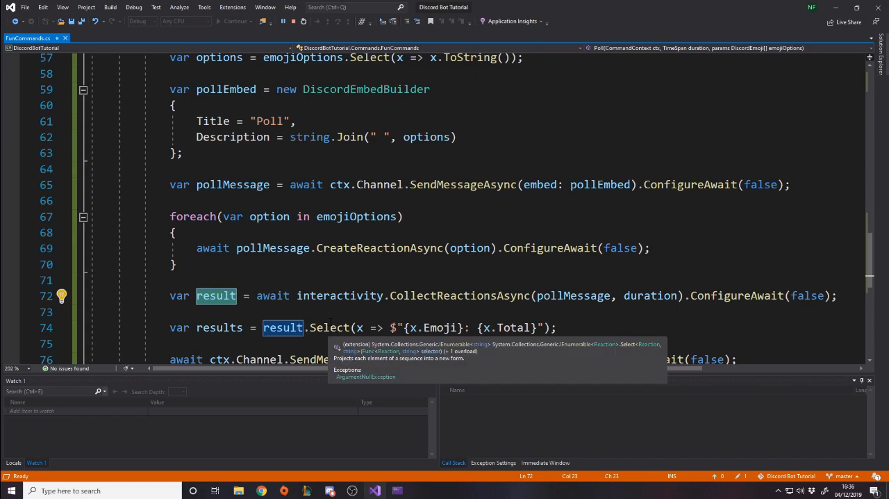
pyautogui.scroll(-3)
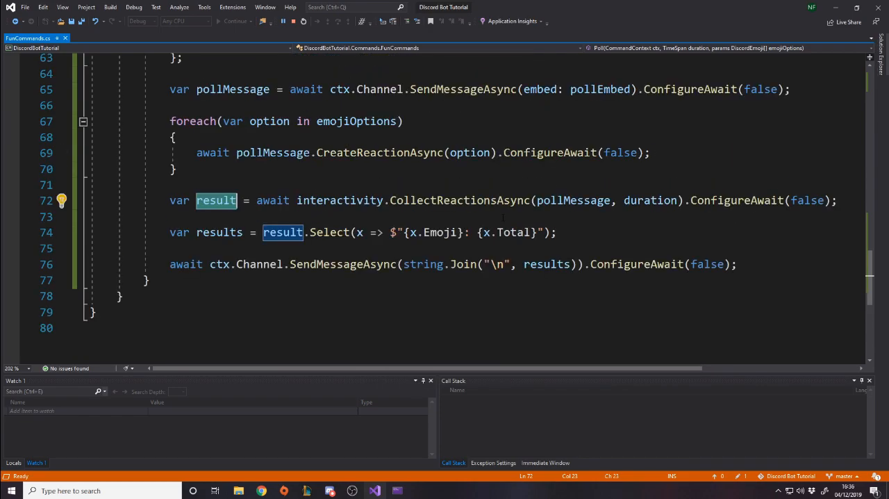
pyautogui.scroll(3)
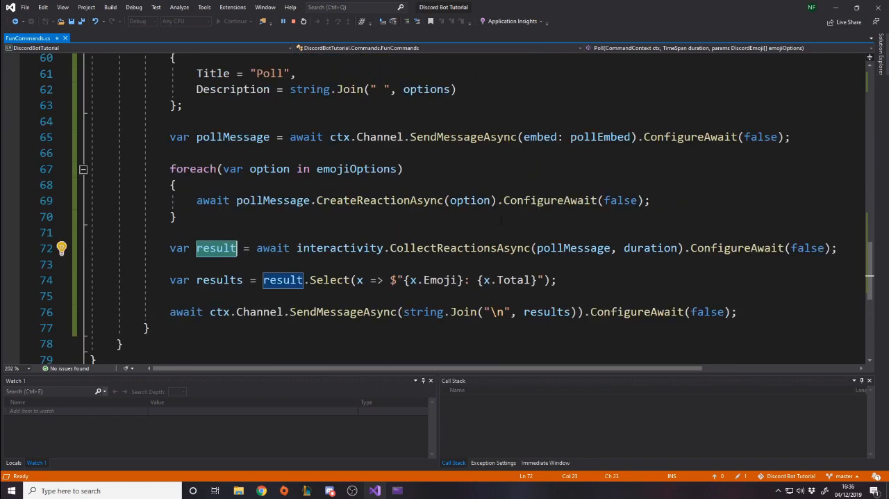
pyautogui.scroll(3)
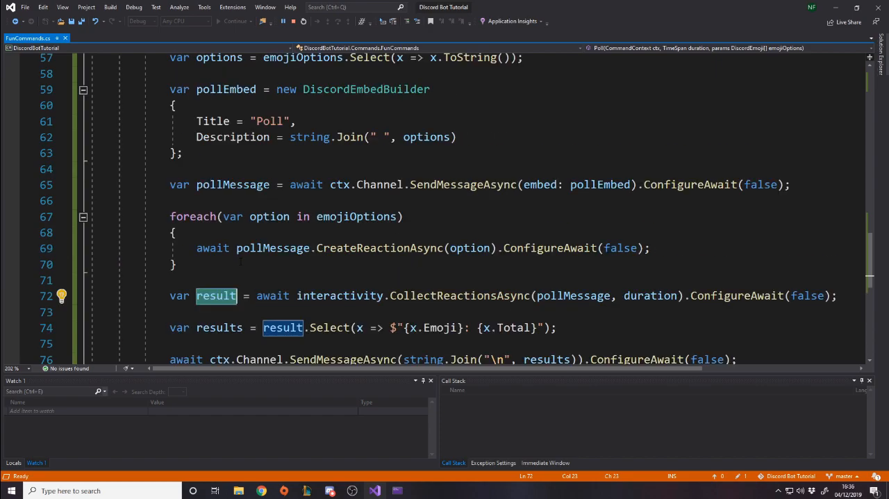
pyautogui.press('Ctrl+S')
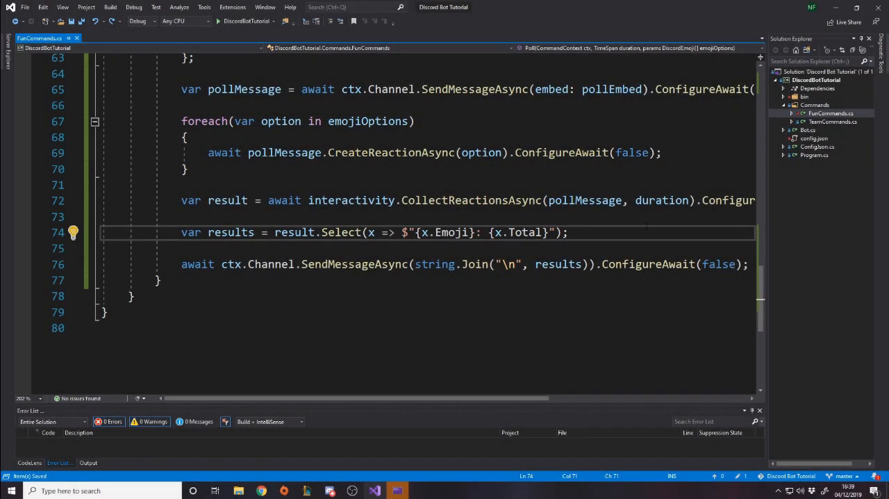
# - Type var distinctResult = result.Distinct(); and select result in the totals line
pyautogui.write('va')
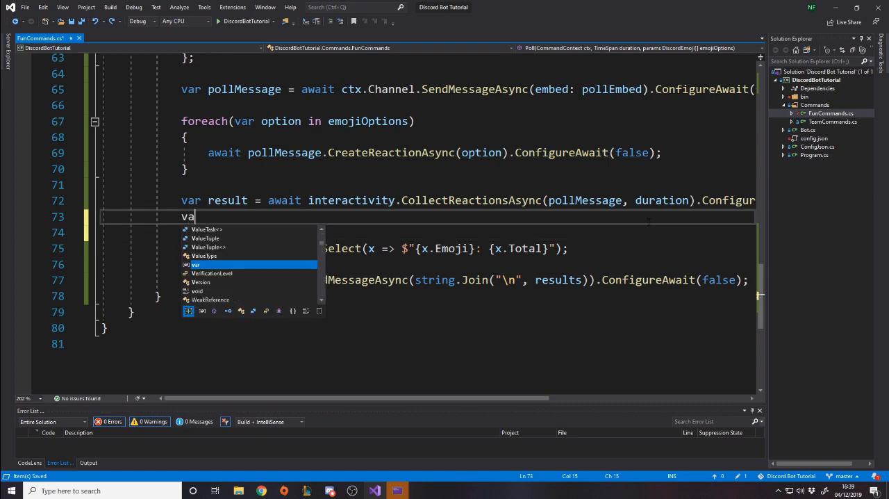
pyautogui.write('dis')
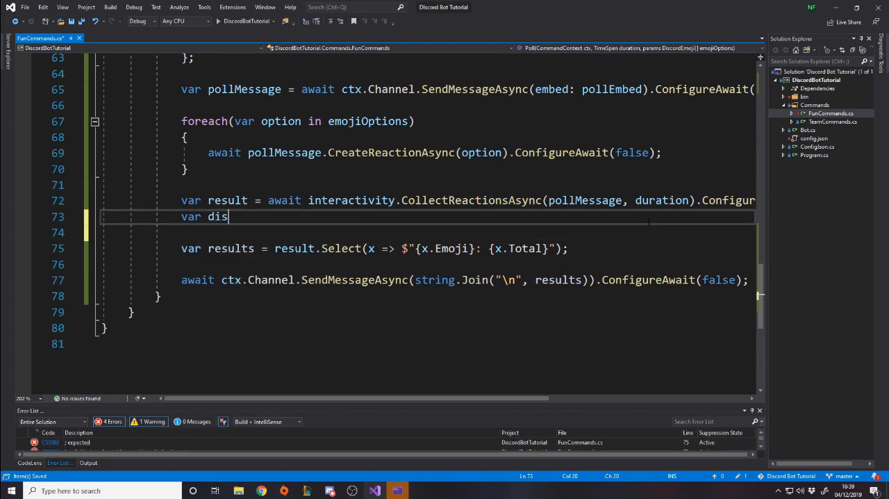
pyautogui.write('tinct')
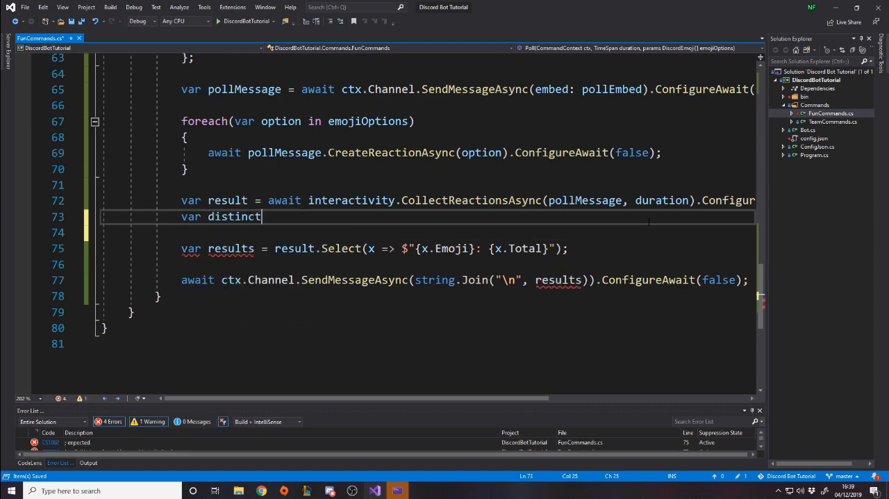
pyautogui.write('Result =')
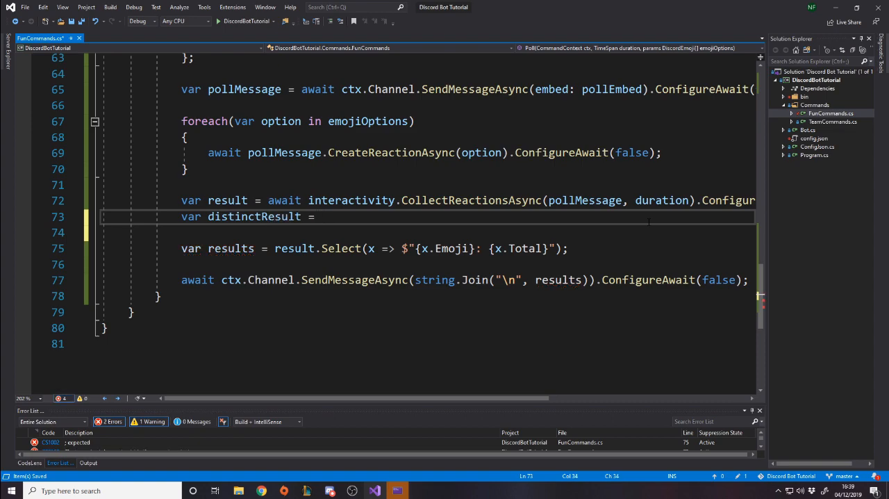
pyautogui.write('result')
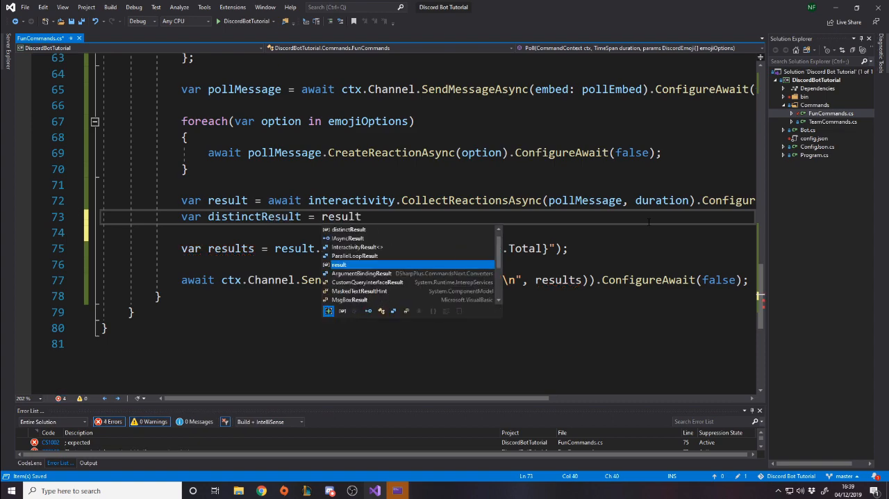
pyautogui.write('.')
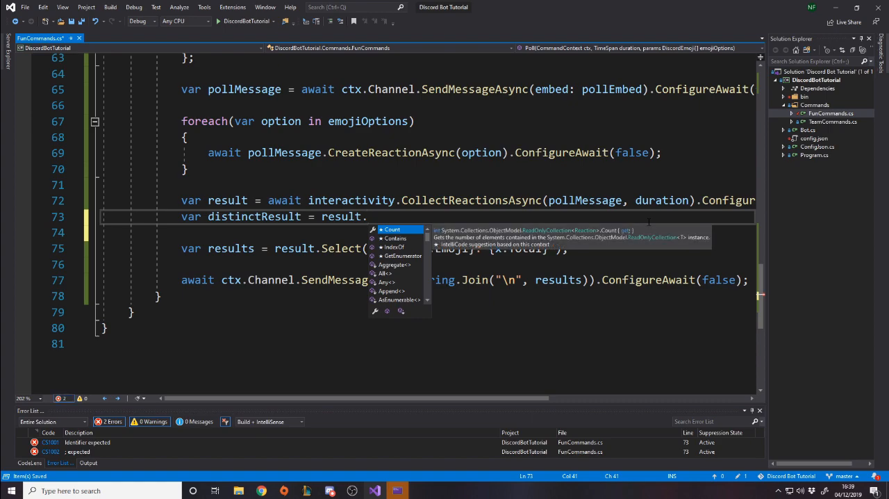
pyautogui.write('d')
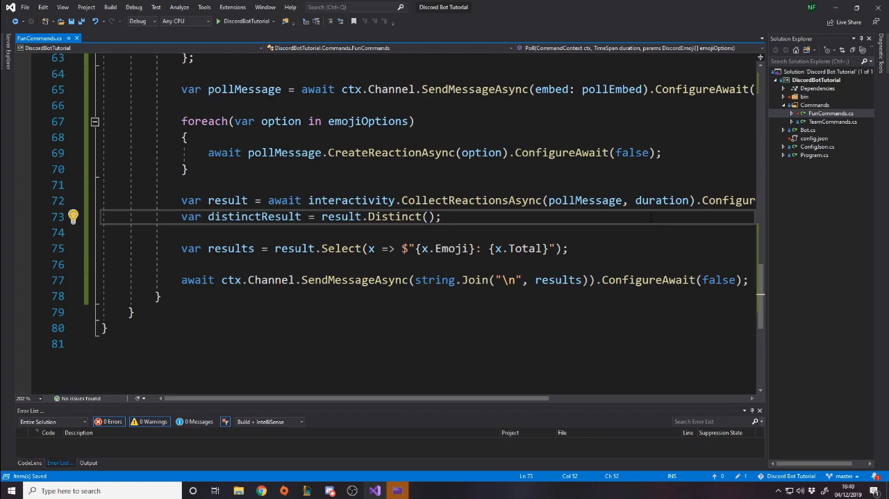
pyautogui.doubleClick(254, 216)
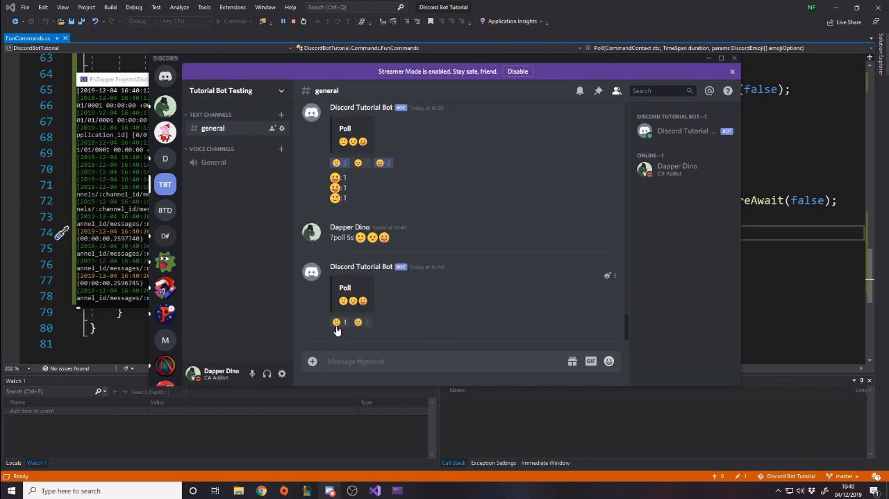
# - Vote for the first emoji on the new poll and wait for the totals
pyautogui.click(336, 322)
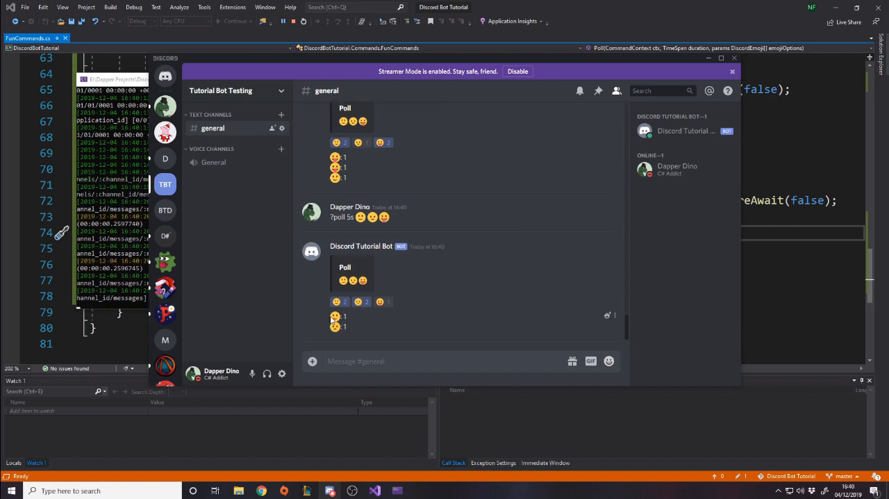
pyautogui.moveTo(406, 330)
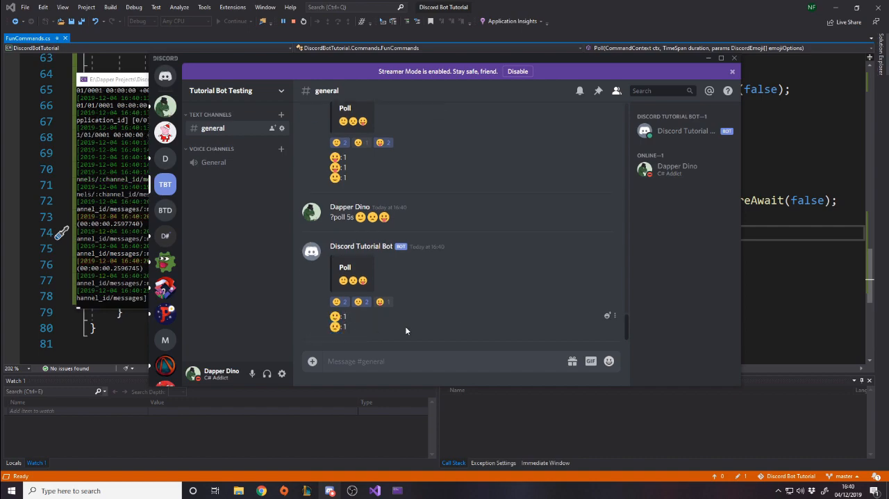
pyautogui.moveTo(434, 126)
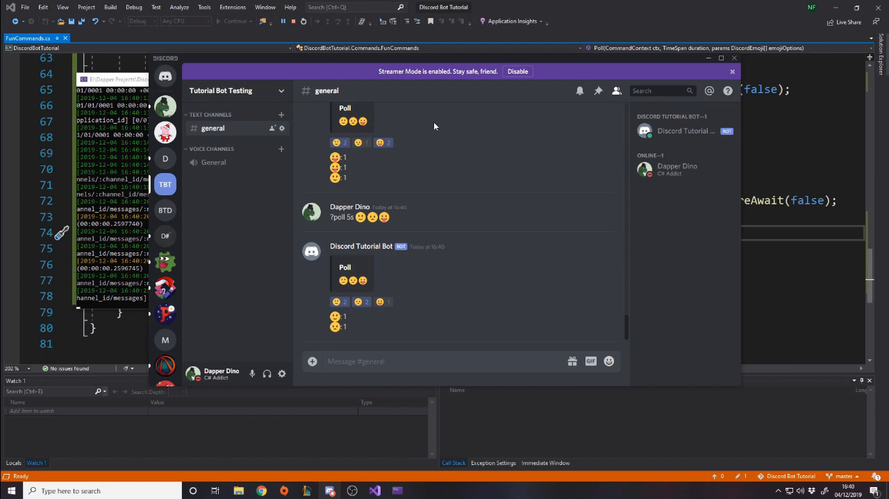
pyautogui.moveTo(425, 126)
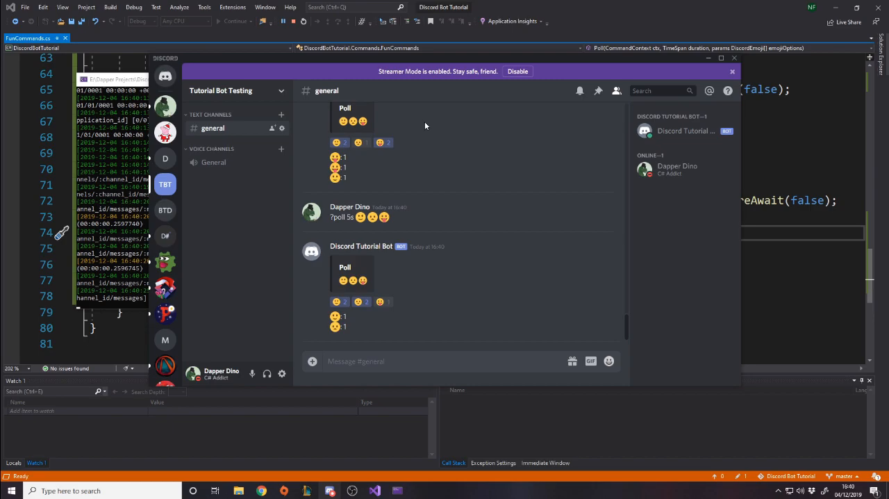
pyautogui.moveTo(366, 129)
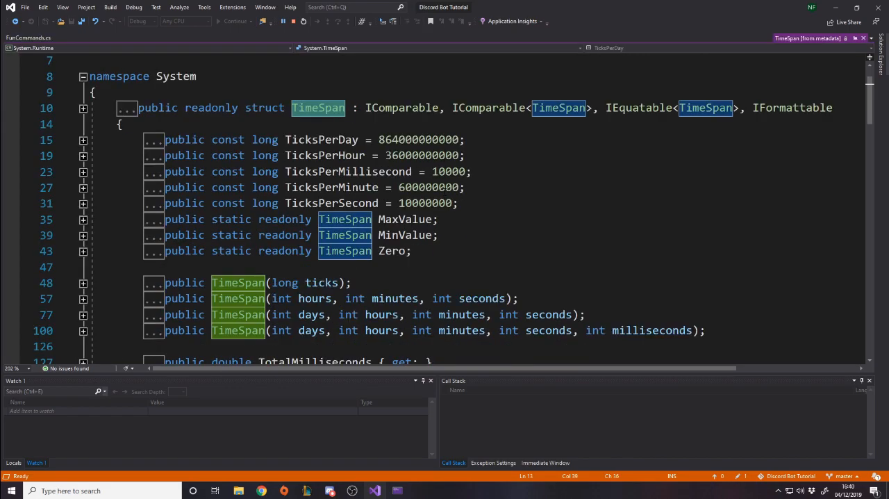
# - Browse the TimeSpan metadata members, then close that tab
pyautogui.scroll(-3)
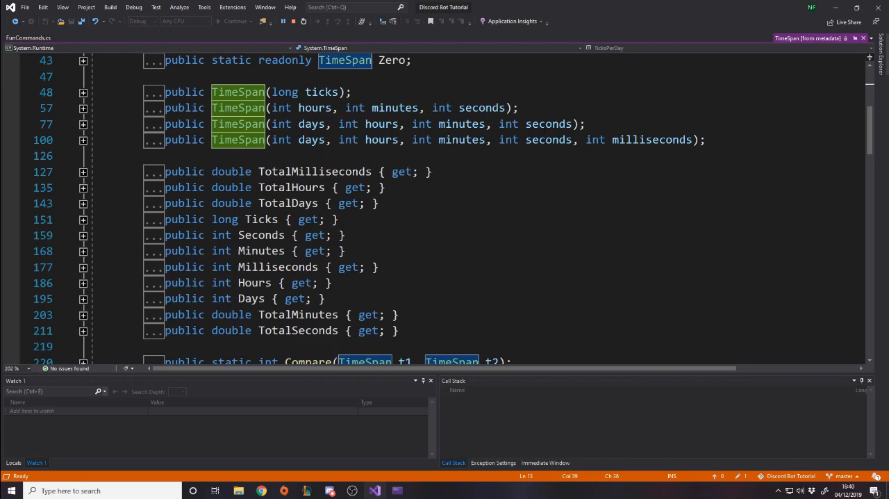
pyautogui.scroll(-3)
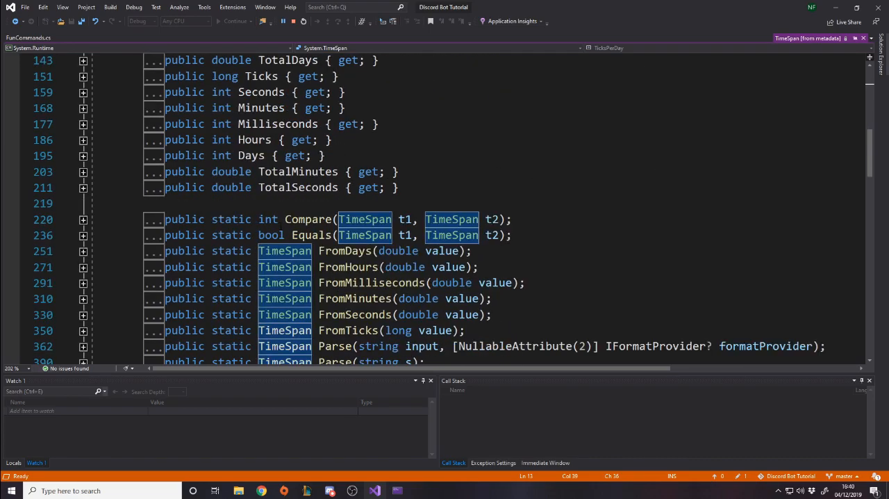
pyautogui.scroll(-3)
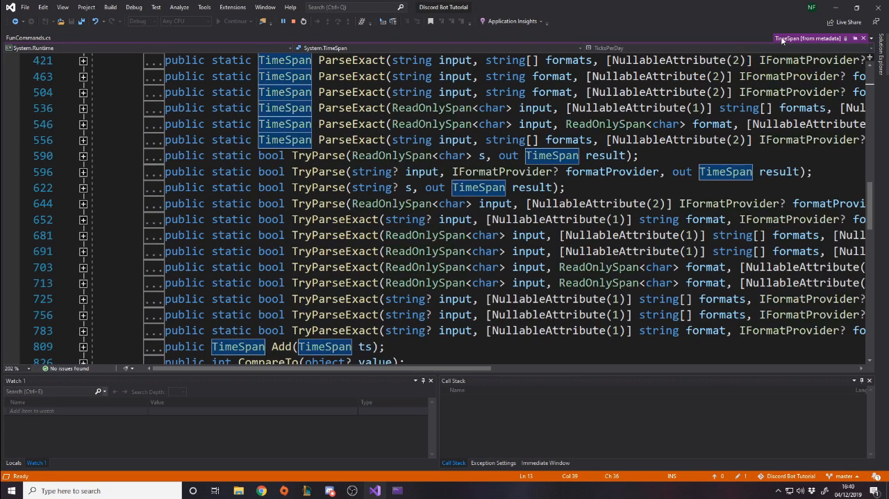
pyautogui.click(28, 37)
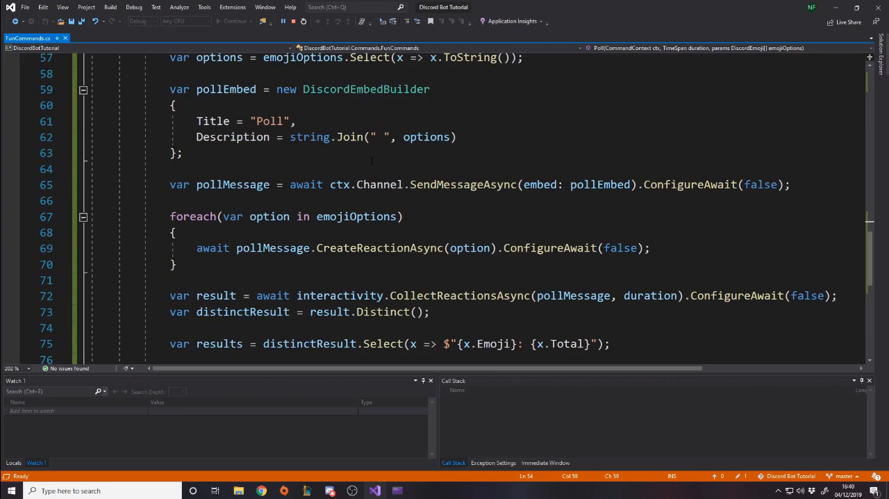
pyautogui.scroll(-3)
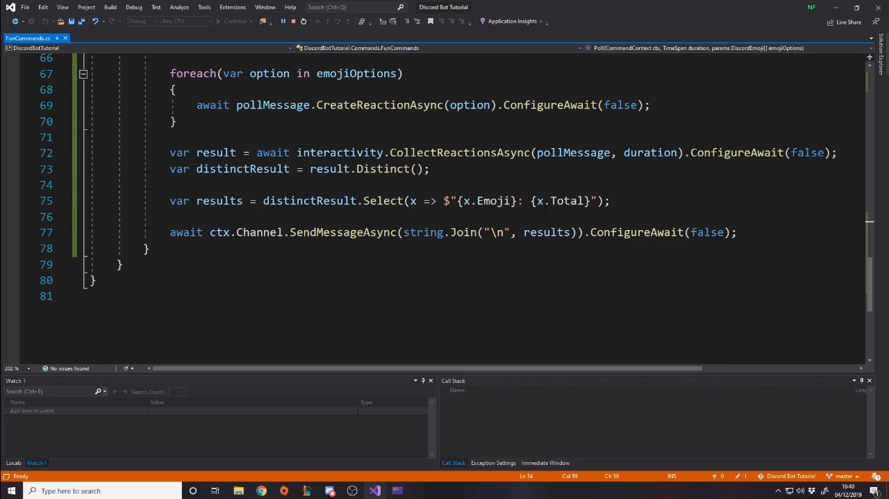
pyautogui.scroll(3)
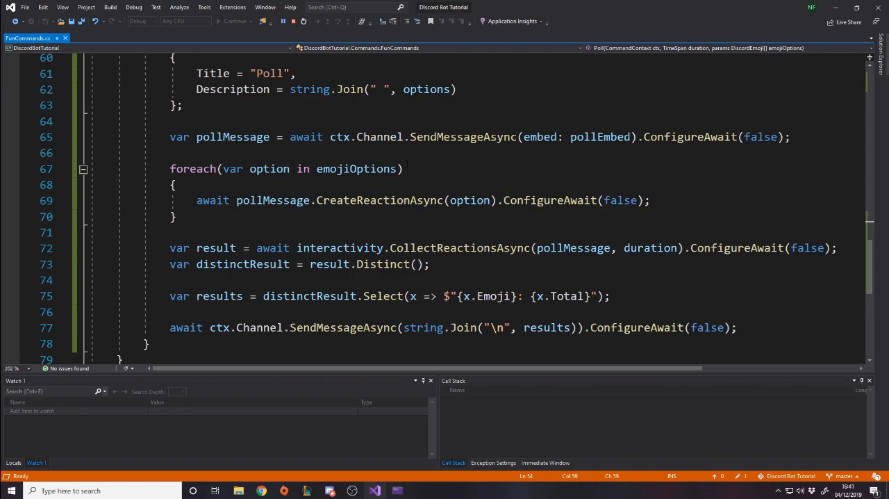
pyautogui.scroll(-3)
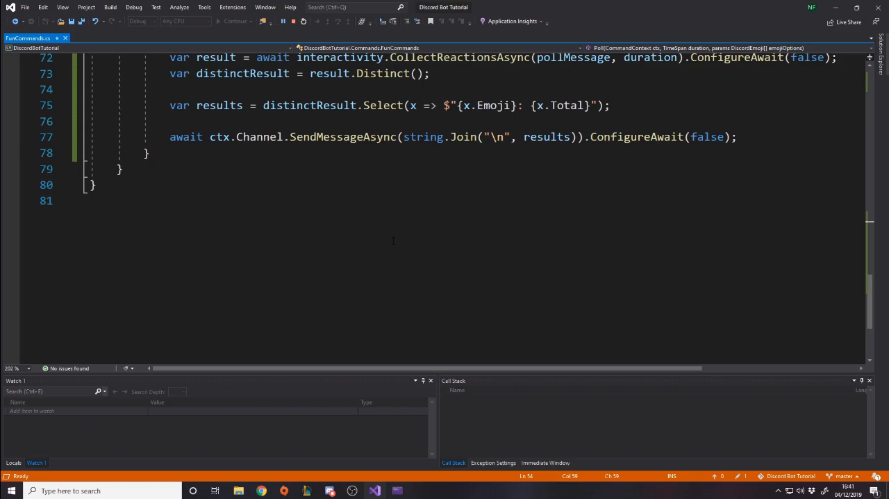
pyautogui.scroll(3)
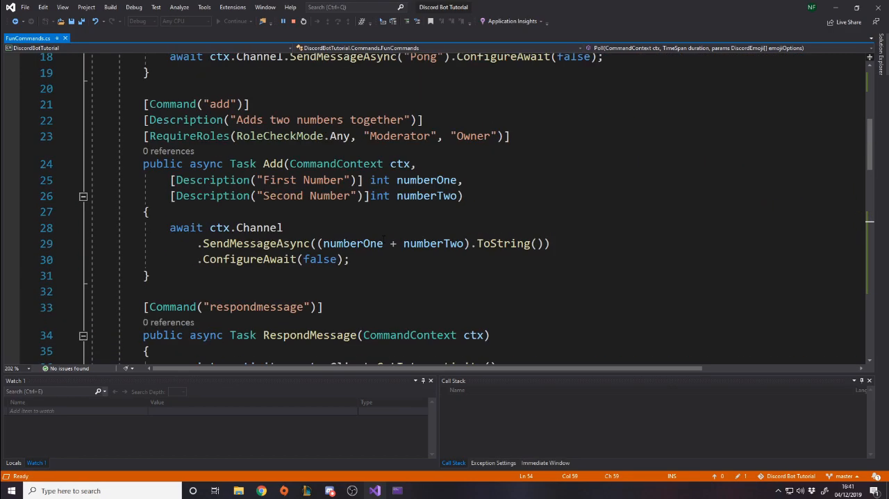
pyautogui.scroll(3)
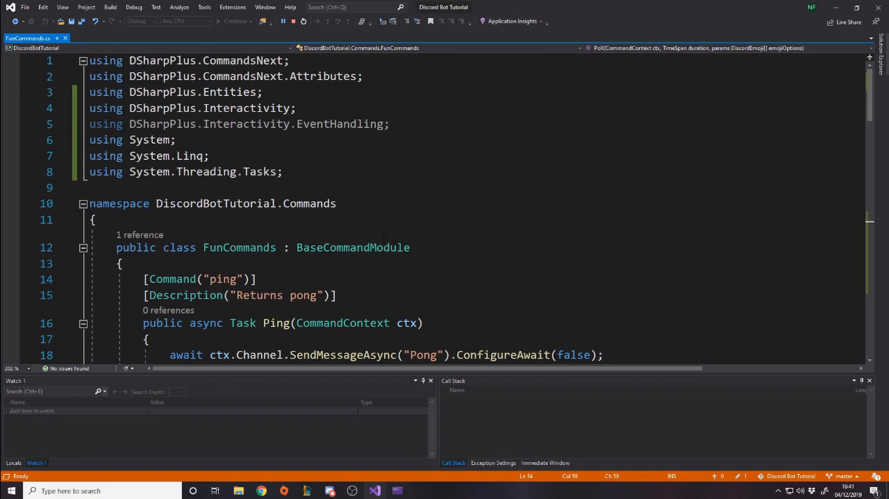